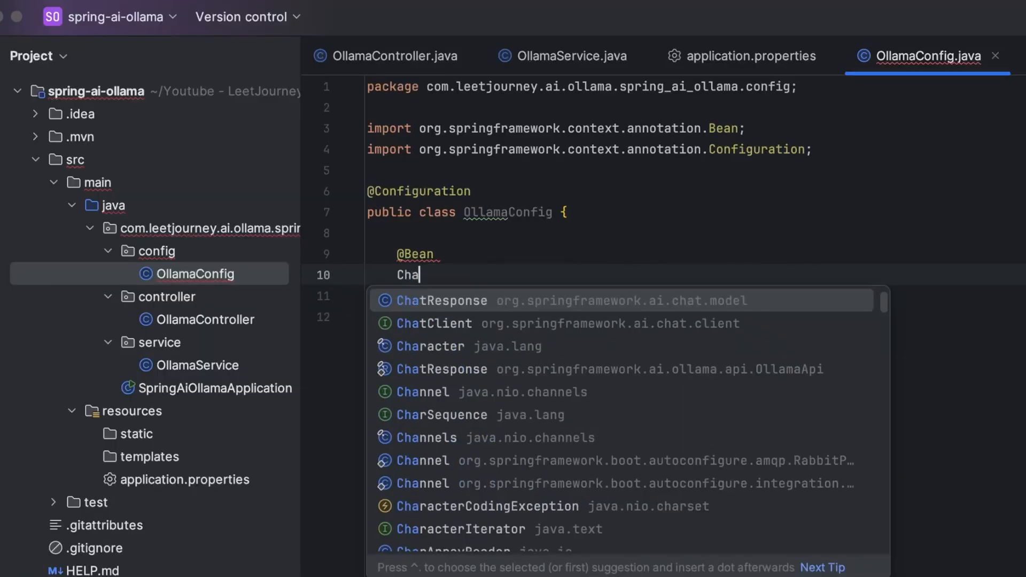
# Complete the ChatClient type for the bean method via code completion.
pyautogui.write('tClien')
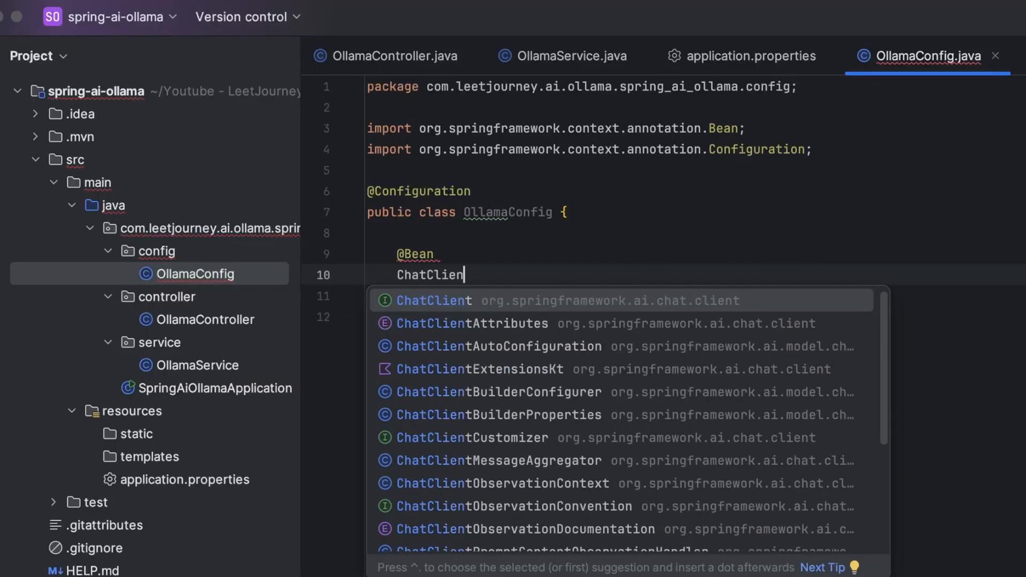
pyautogui.click(435, 301)
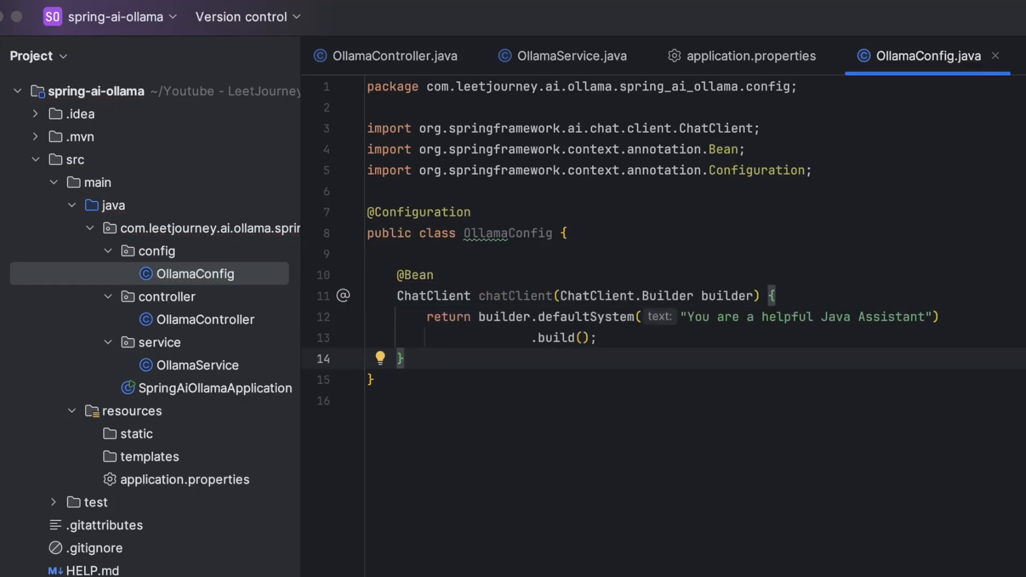
pyautogui.moveTo(747, 290)
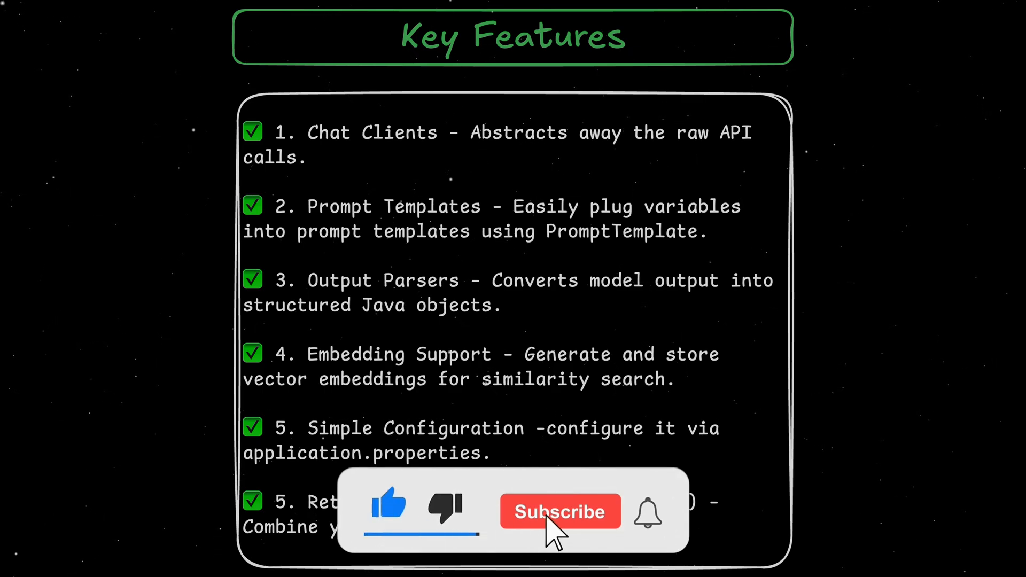
pyautogui.click(561, 513)
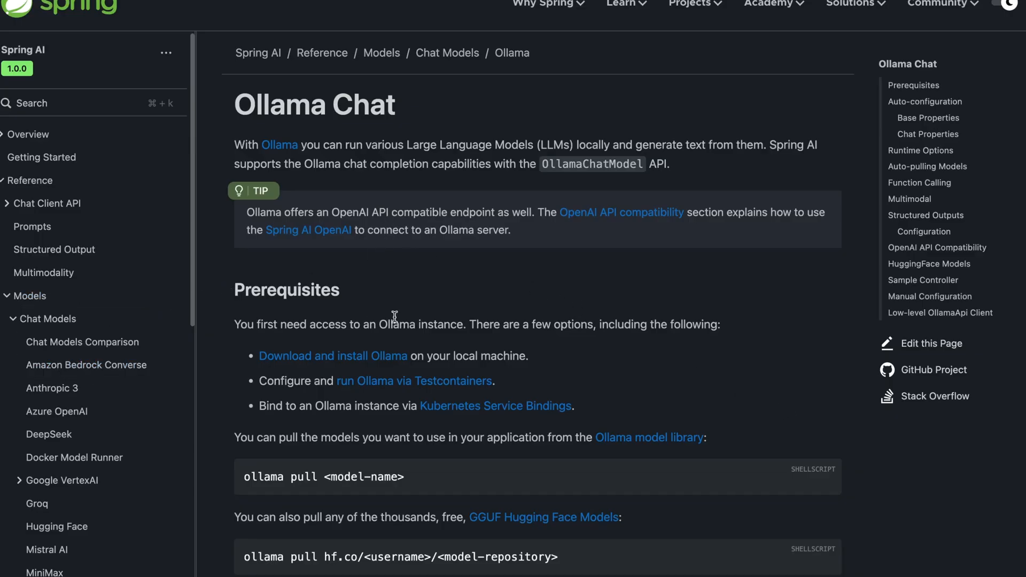
# Scroll the Ollama Chat reference page down to the Prerequisites and model pull commands.
pyautogui.scroll(-3)
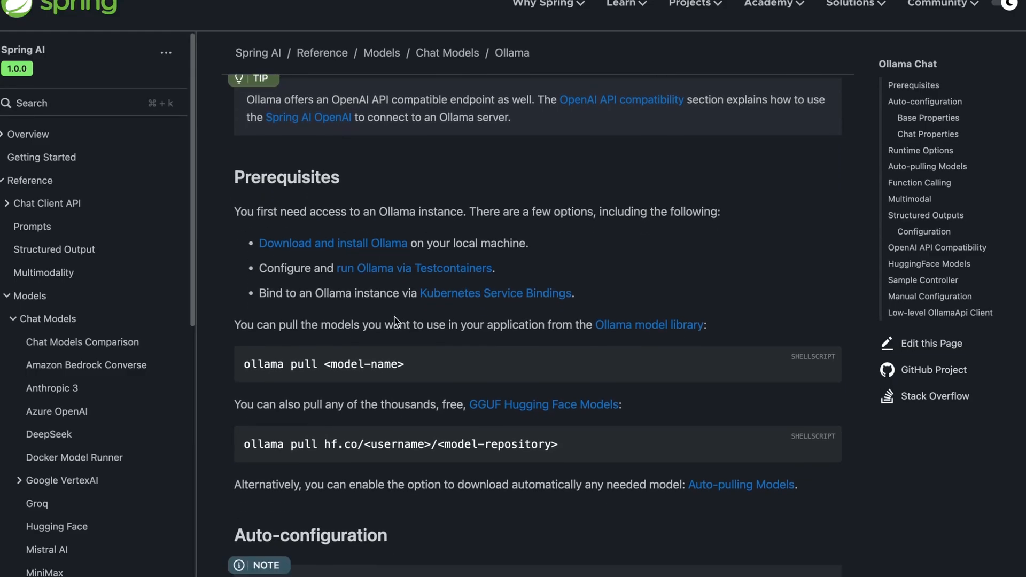
pyautogui.scroll(-3)
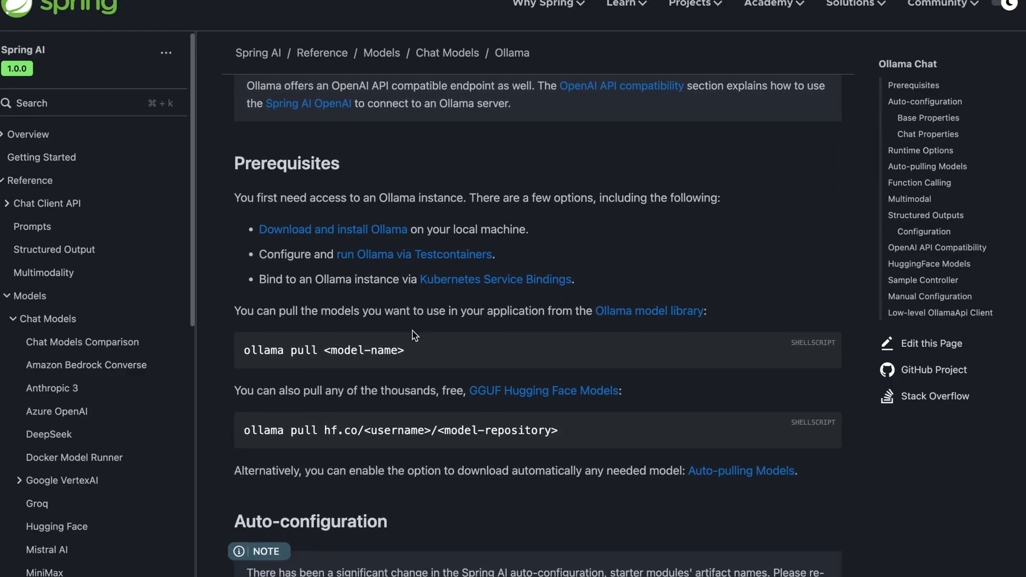
pyautogui.scroll(-3)
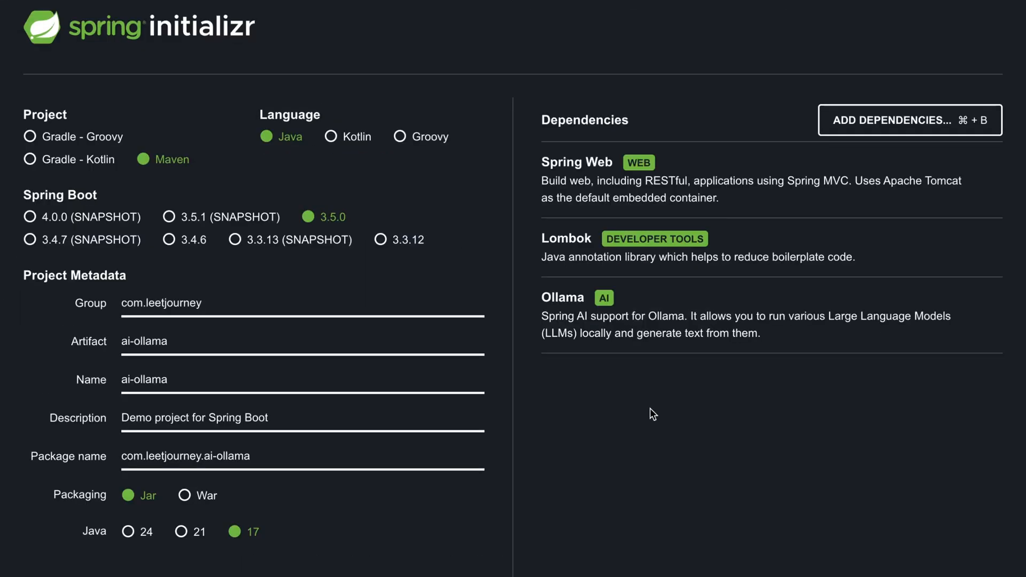
pyautogui.moveTo(678, 438)
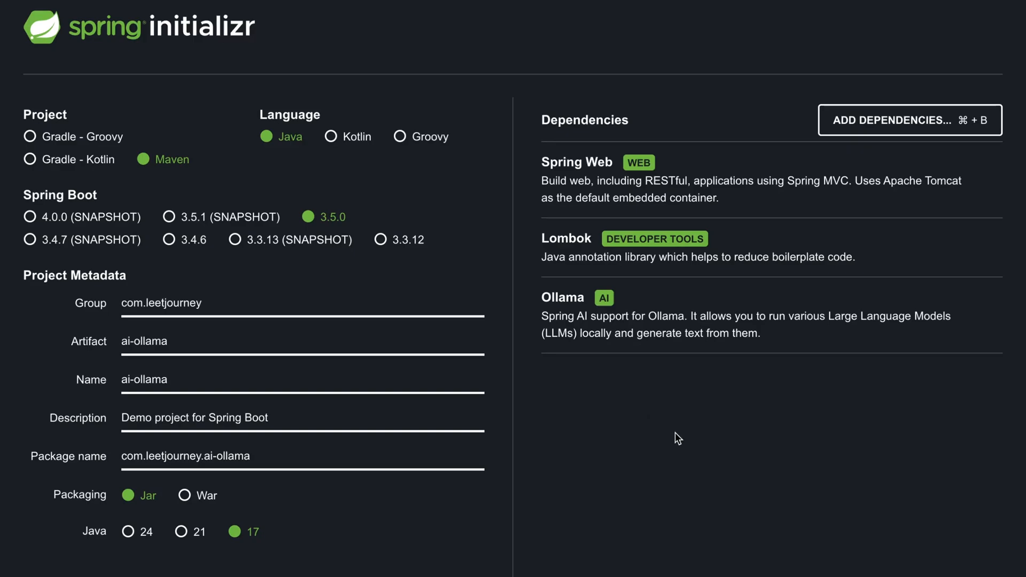
pyautogui.moveTo(352, 263)
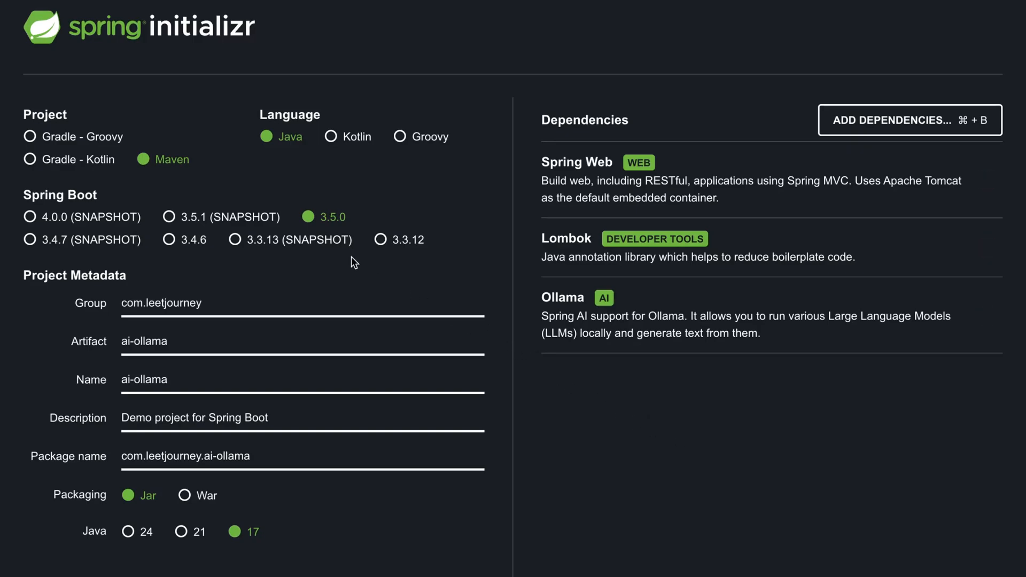
pyautogui.moveTo(379, 240)
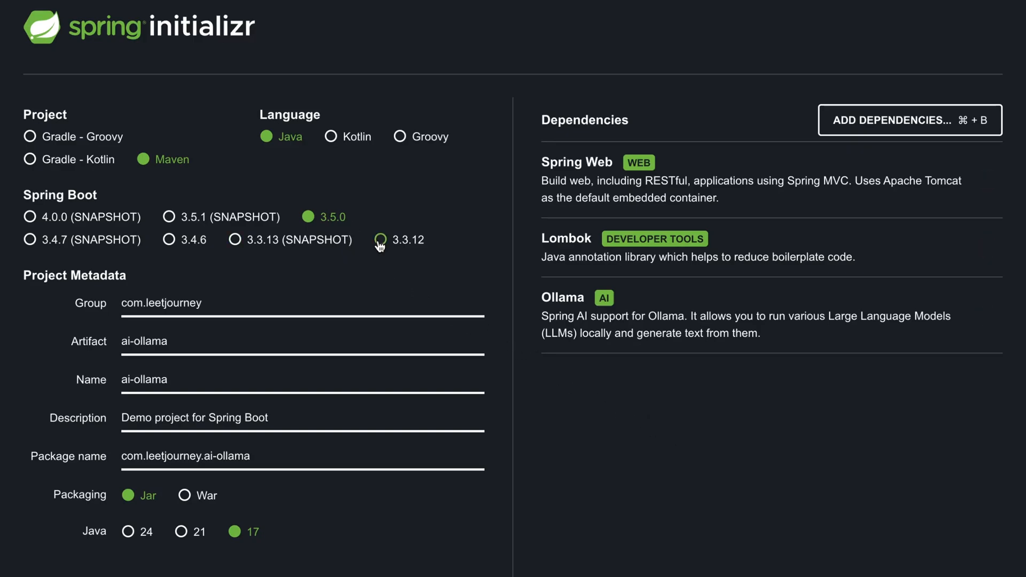
pyautogui.click(381, 239)
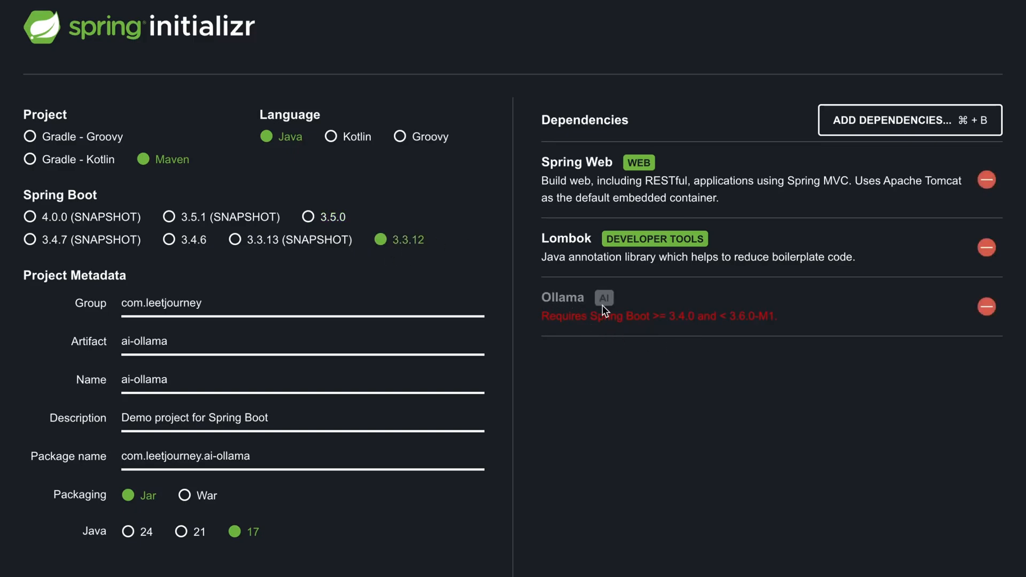
pyautogui.click(308, 217)
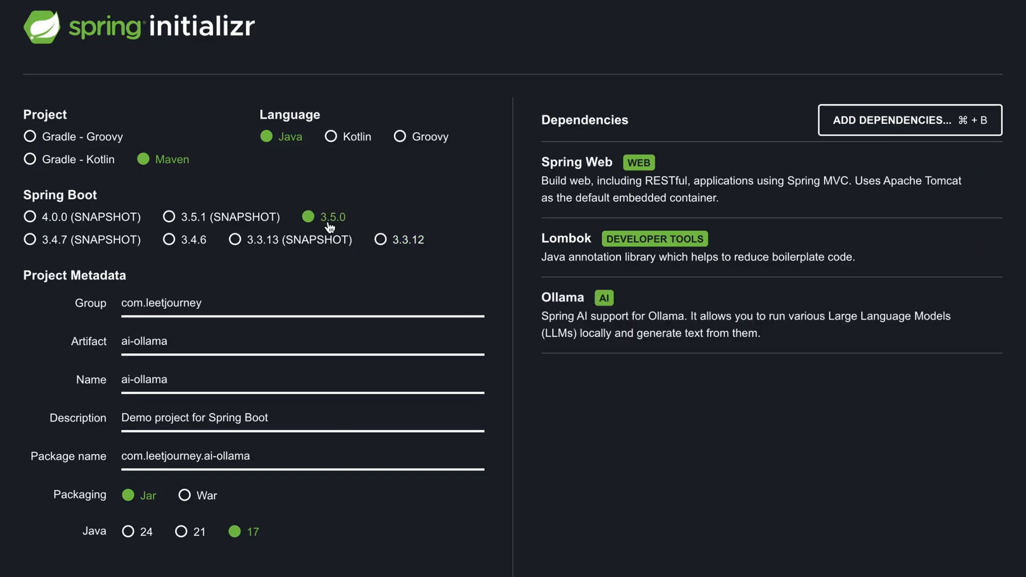
pyautogui.moveTo(310, 207)
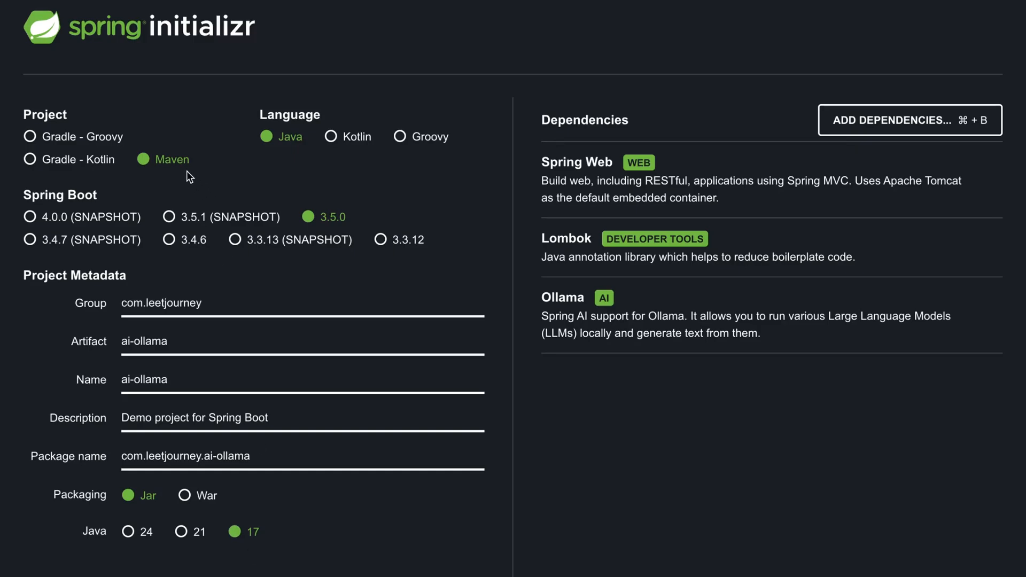
pyautogui.moveTo(721, 118)
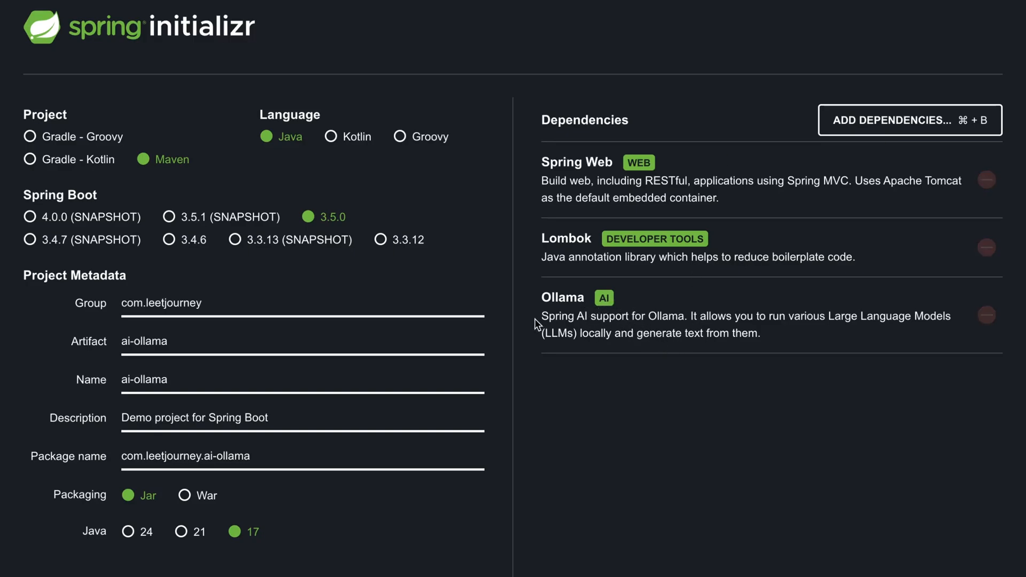
pyautogui.moveTo(542, 315); pyautogui.dragTo(611, 318)
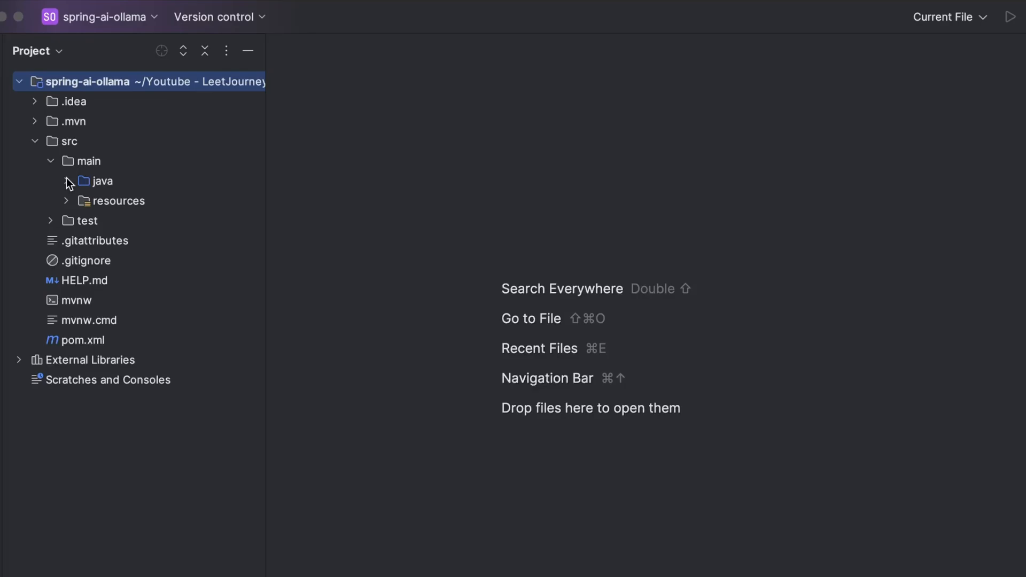
# Create a new controller package under the base java package.
pyautogui.click(67, 181)
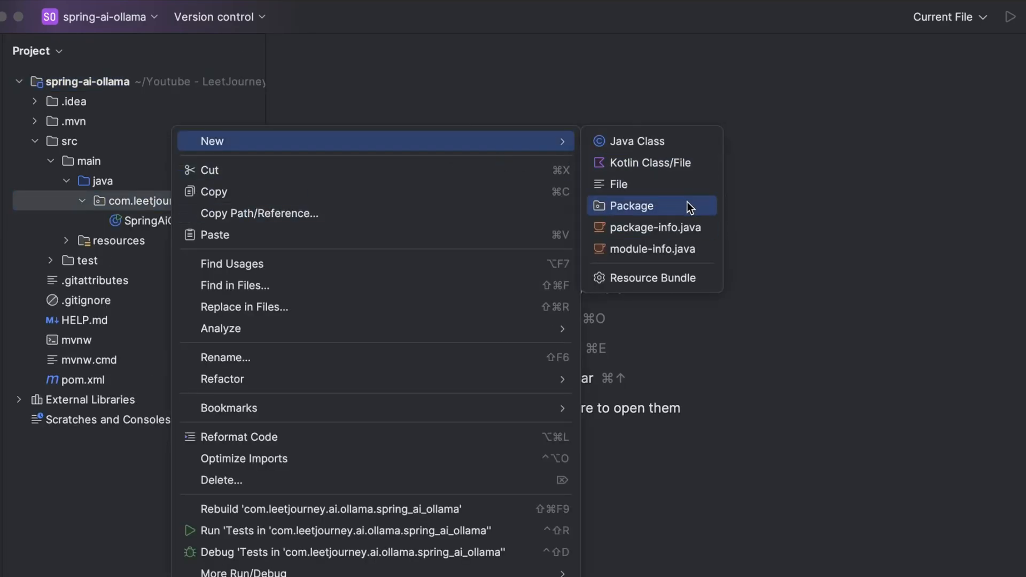
pyautogui.click(631, 207)
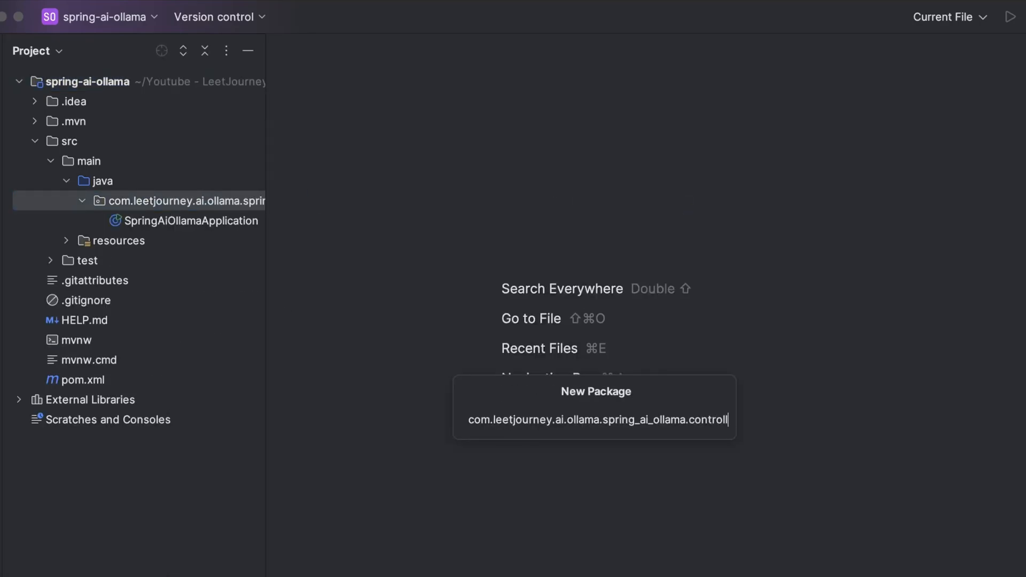
pyautogui.press('Enter')
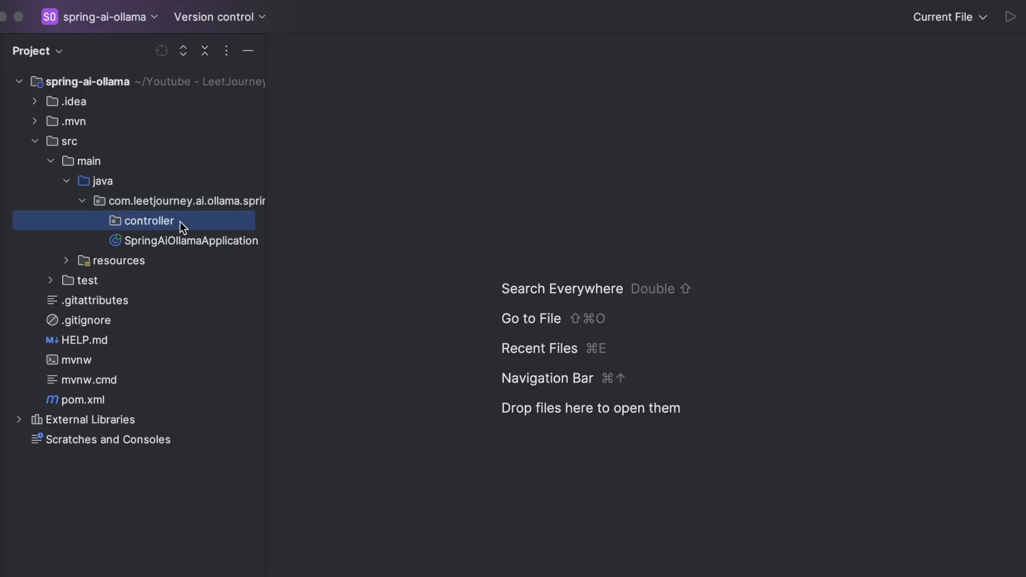
# Start a new Java class named OllamaController inside the controller package.
pyautogui.rightClick(147, 220)
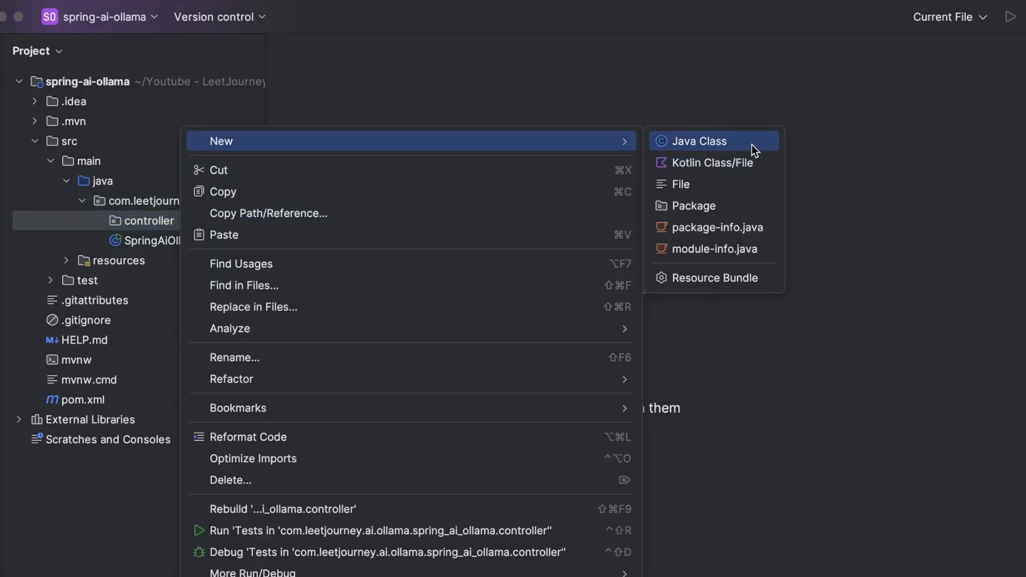
pyautogui.click(699, 141)
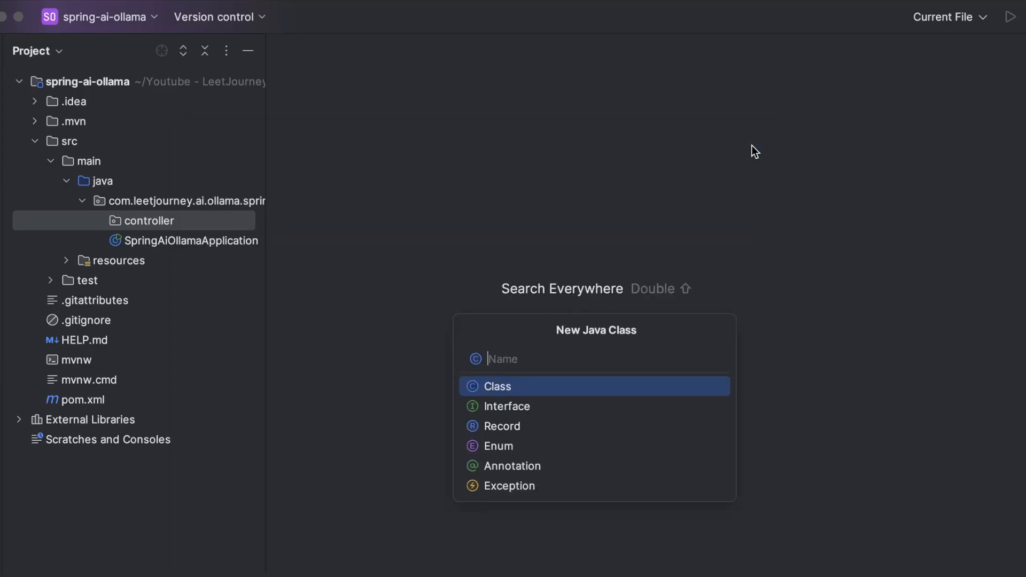
pyautogui.write('Ollamao')
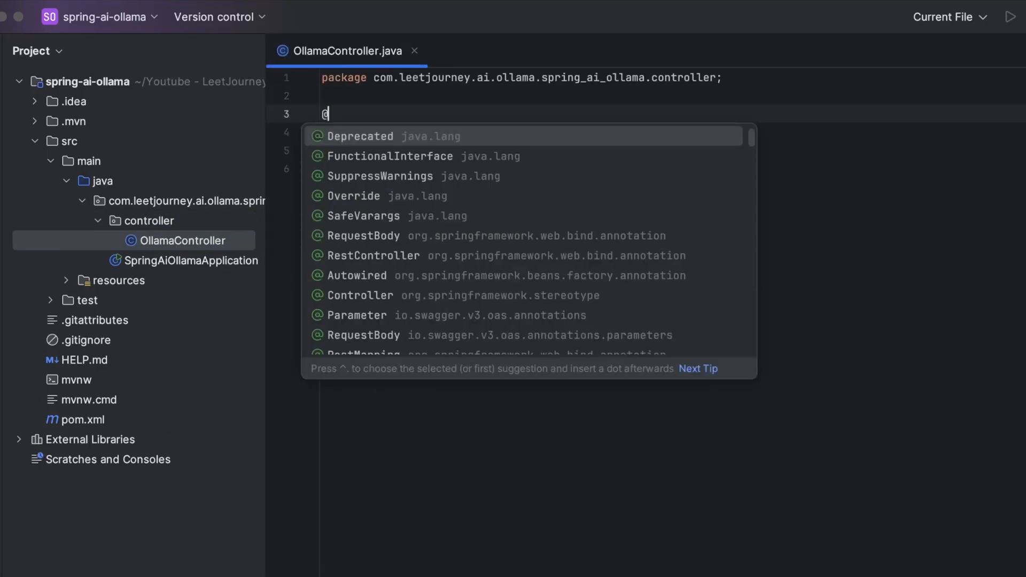
pyautogui.click(373, 255)
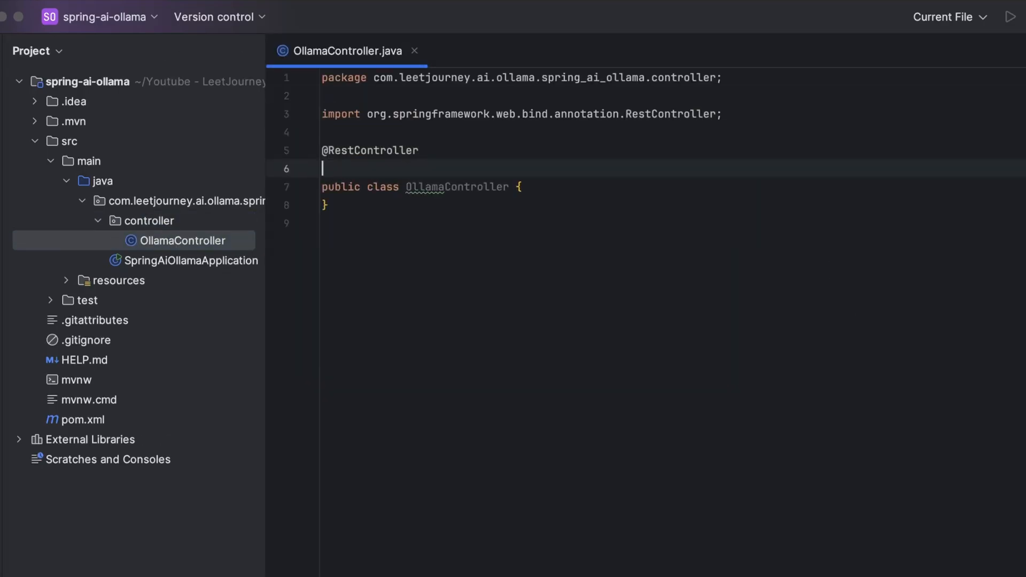
pyautogui.write('@Re')
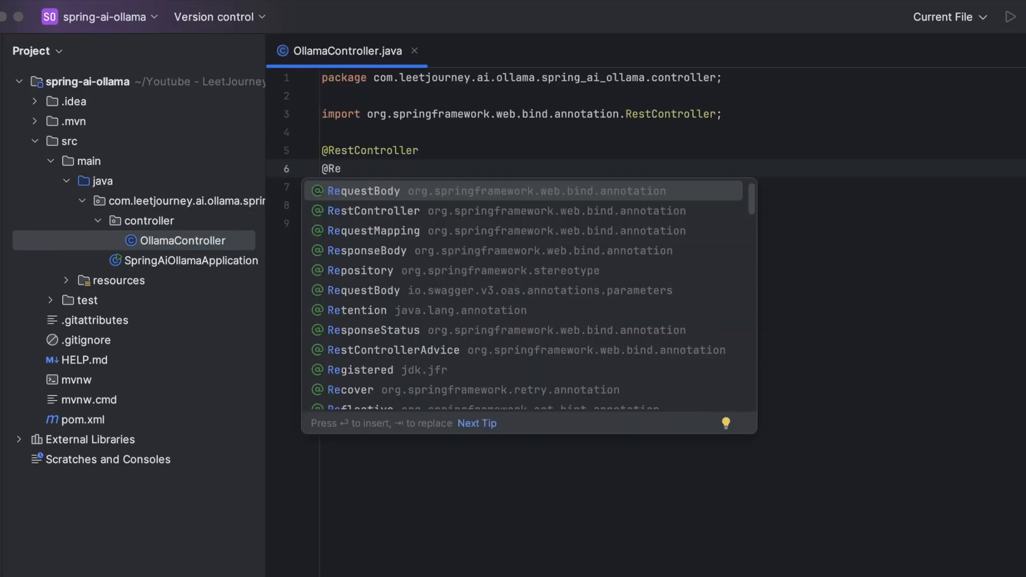
pyautogui.write('questMapping("/api/v1/ollama')
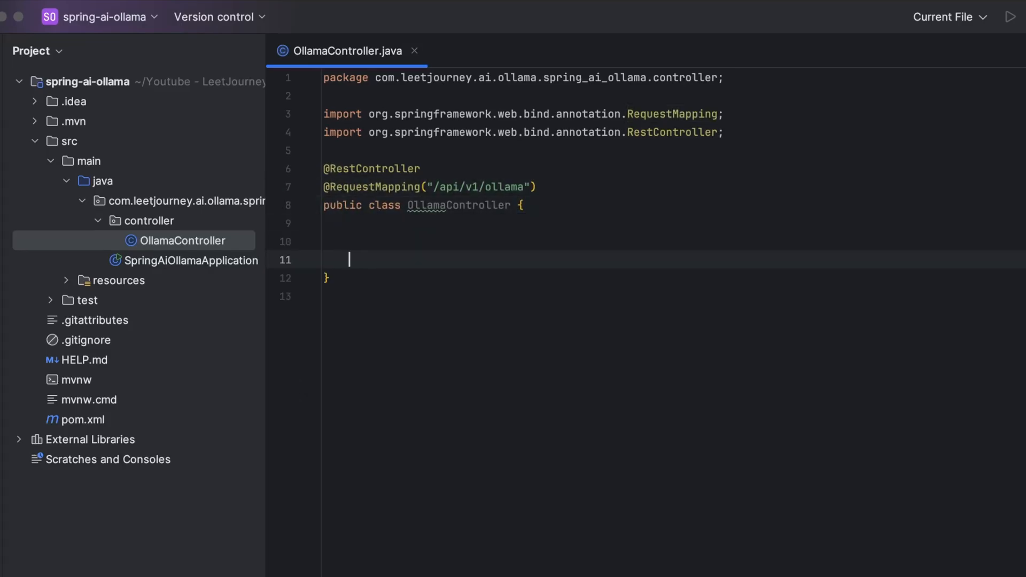
pyautogui.write('private O')
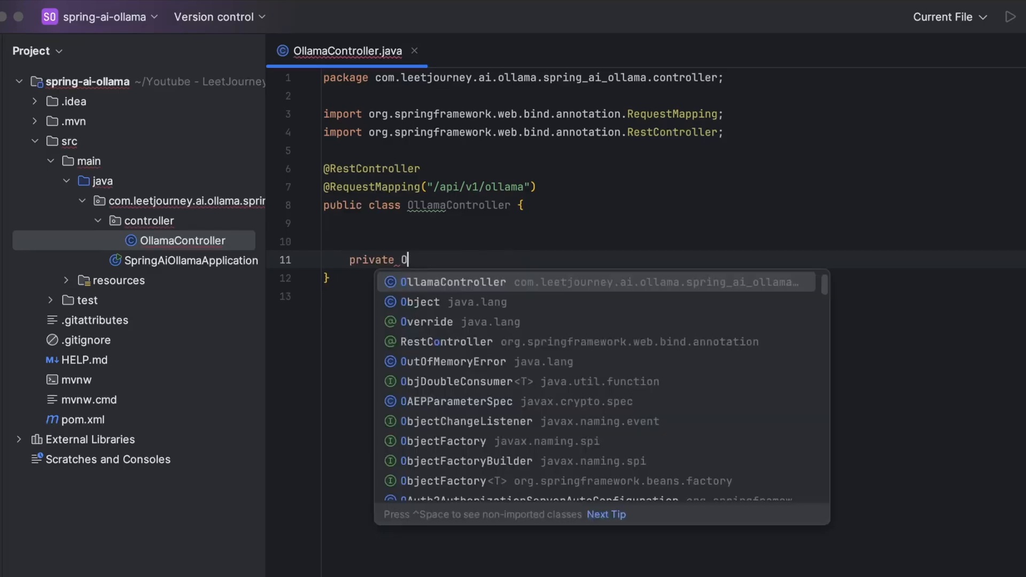
pyautogui.write('llama Se')
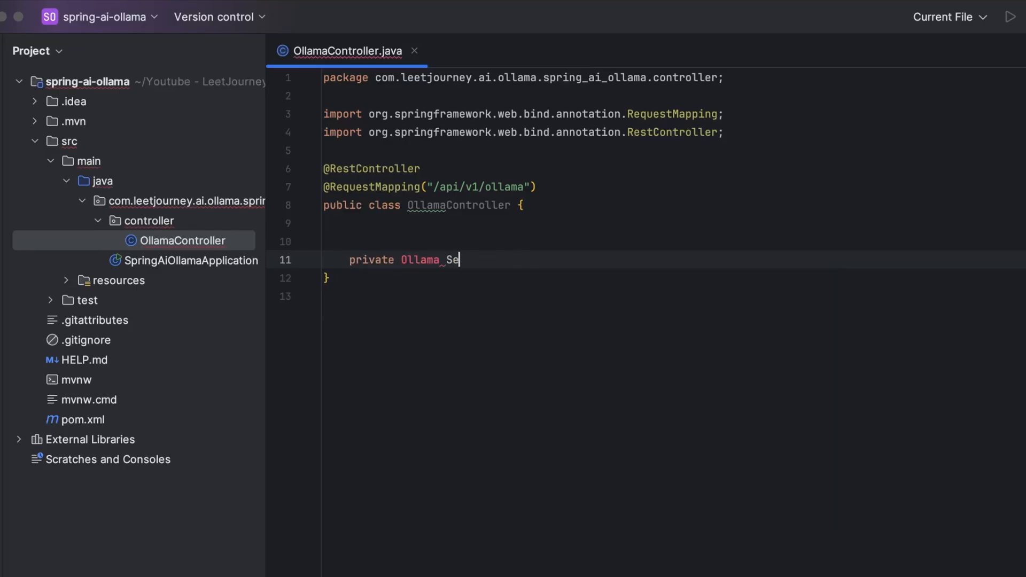
pyautogui.write('rvice ollamaService;')
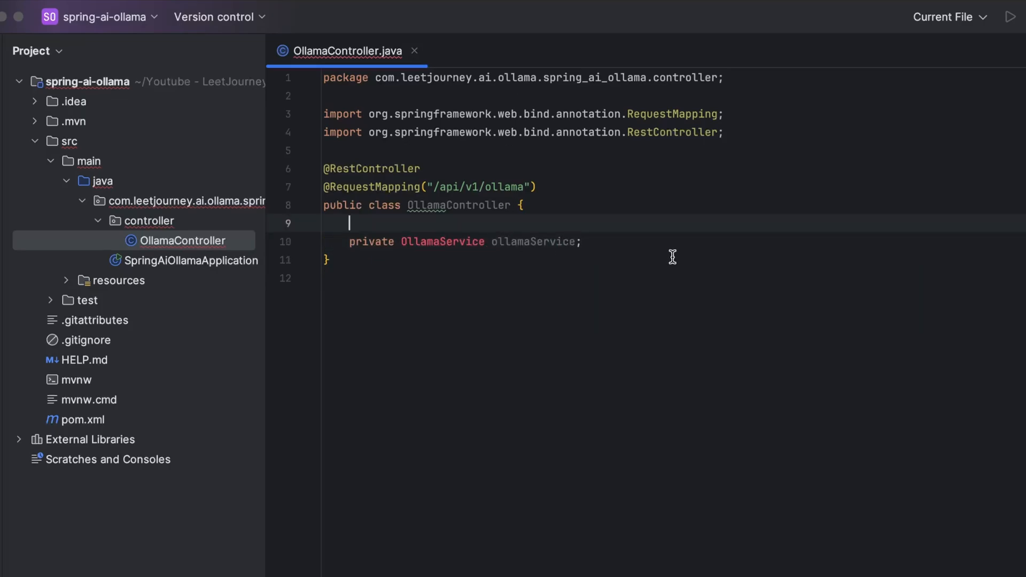
pyautogui.write('@Aut')
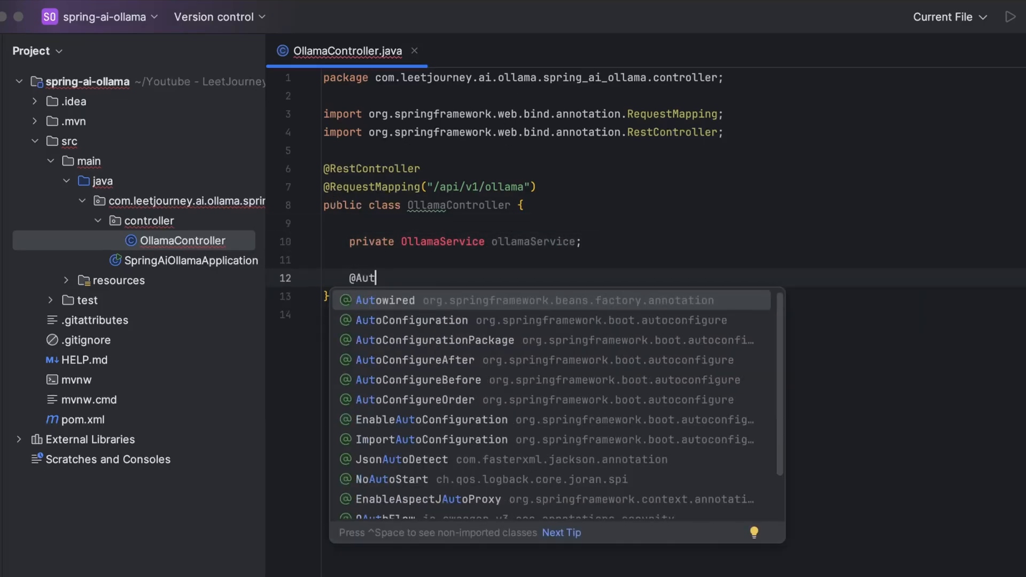
pyautogui.click(385, 301)
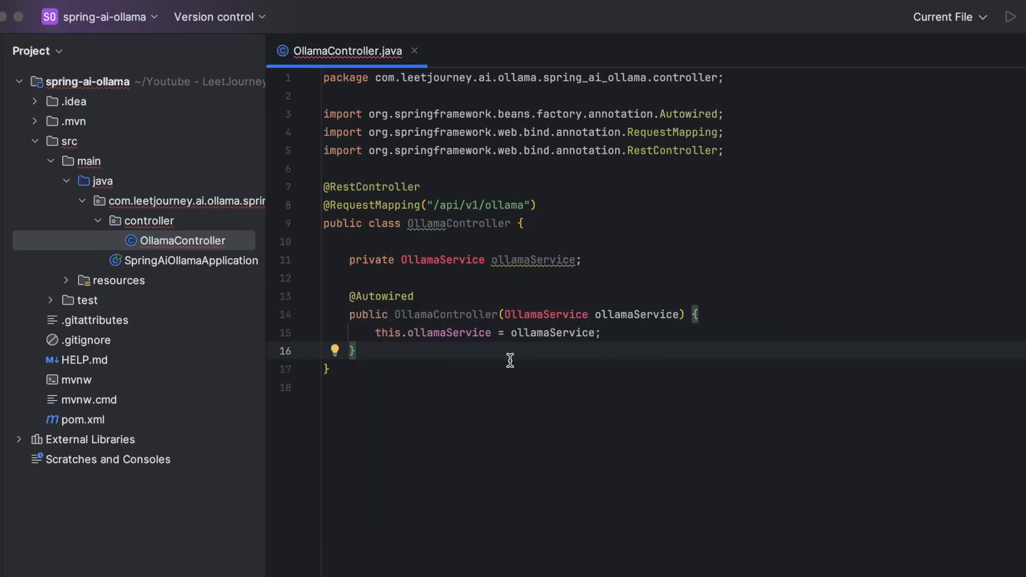
pyautogui.write('@PostMapping')
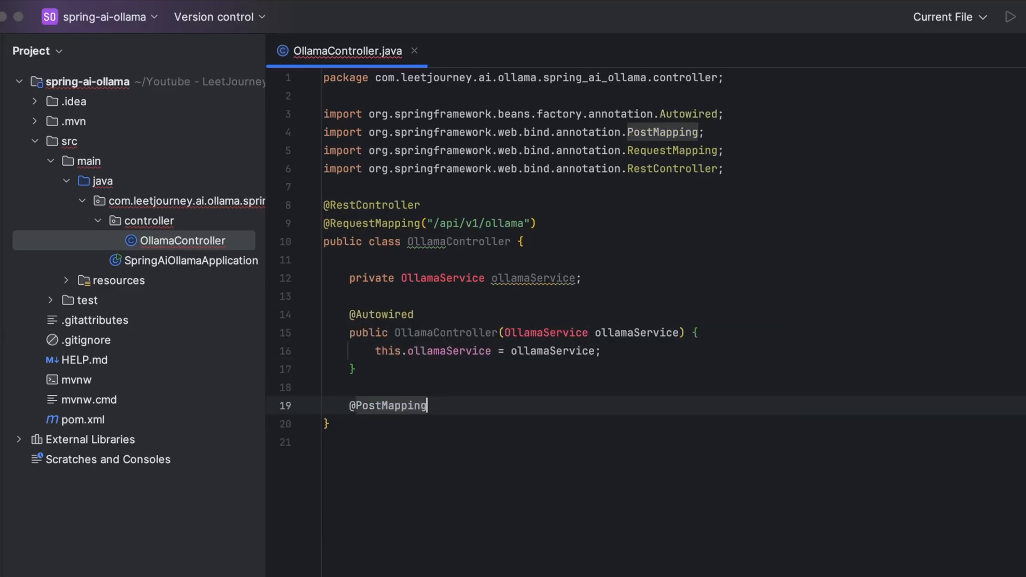
pyautogui.write('(consumes = "application/json", produces = "application/json", path = "/prompt')
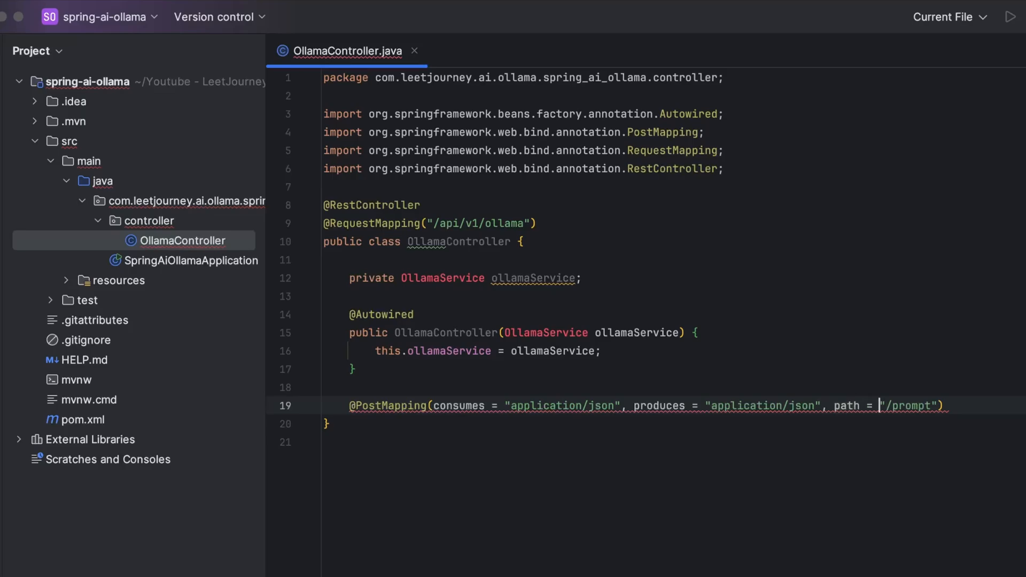
pyautogui.write('public String')
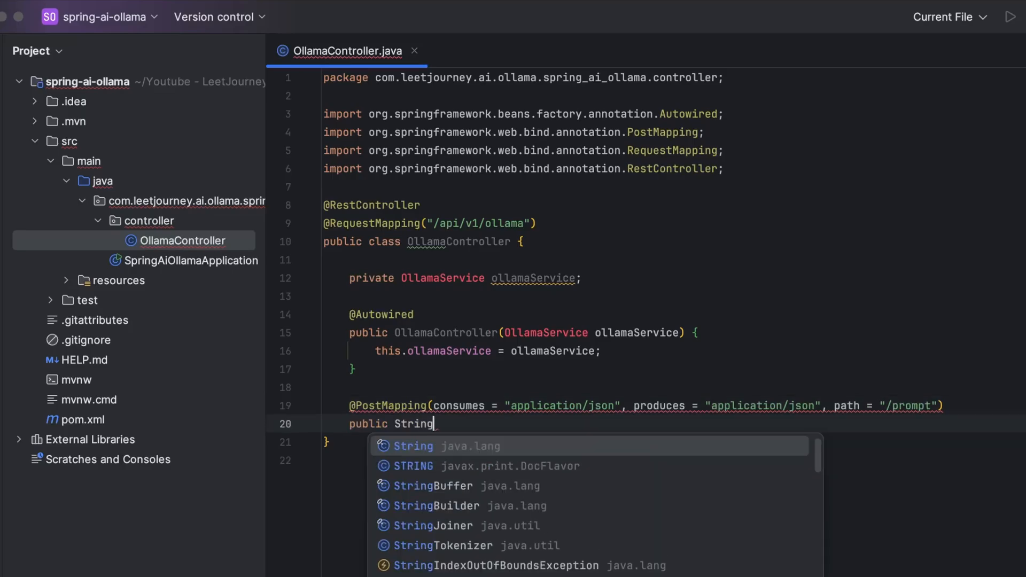
pyautogui.write('getDeepSeekResponse(final String input) {')
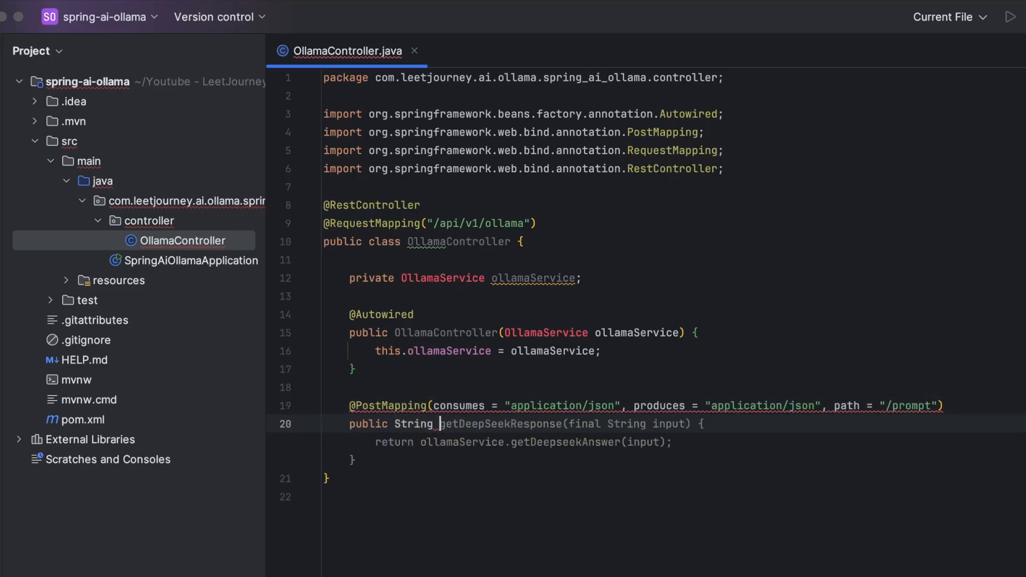
pyautogui.click(186, 201)
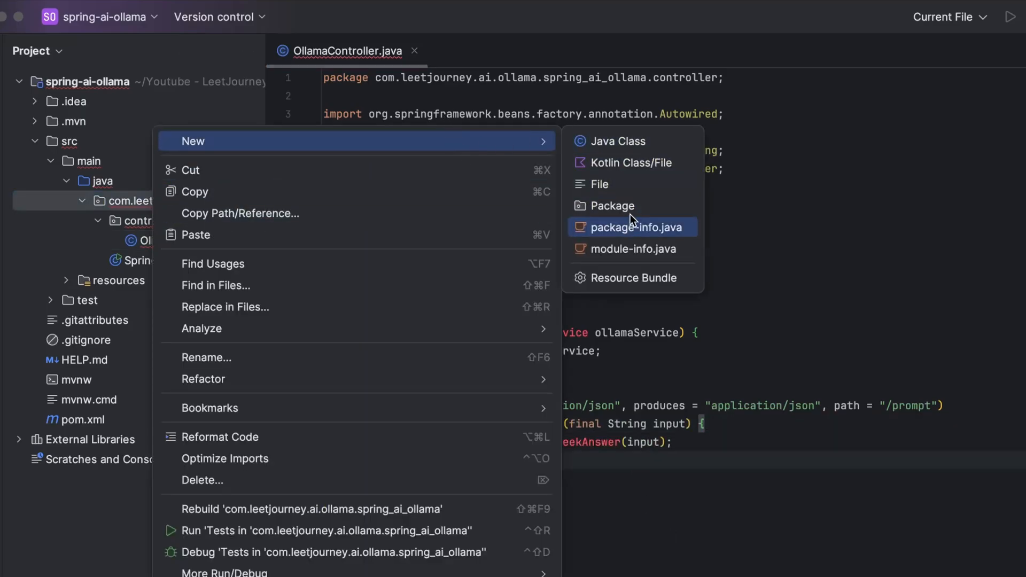
pyautogui.click(613, 207)
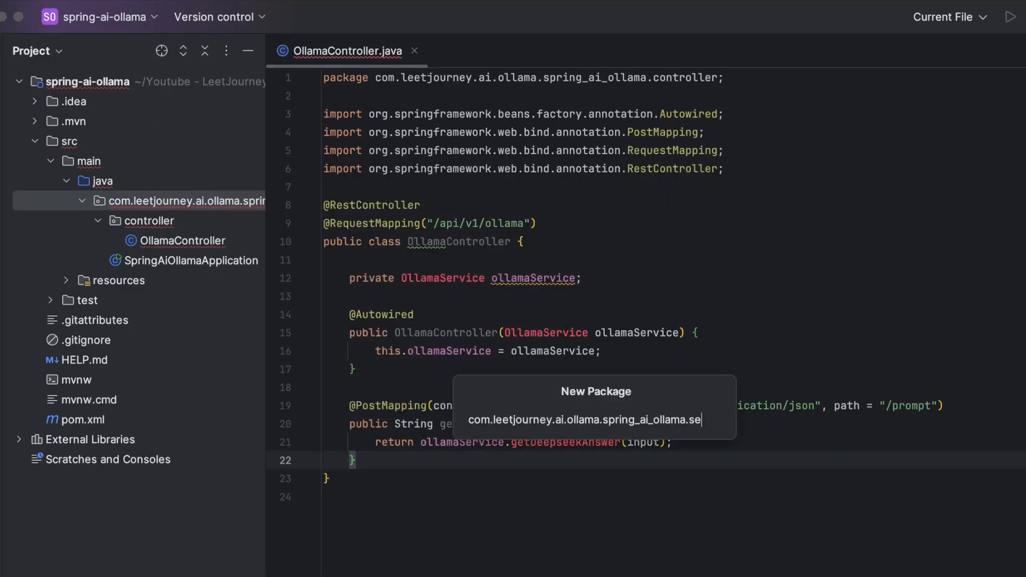
pyautogui.write('rvice')
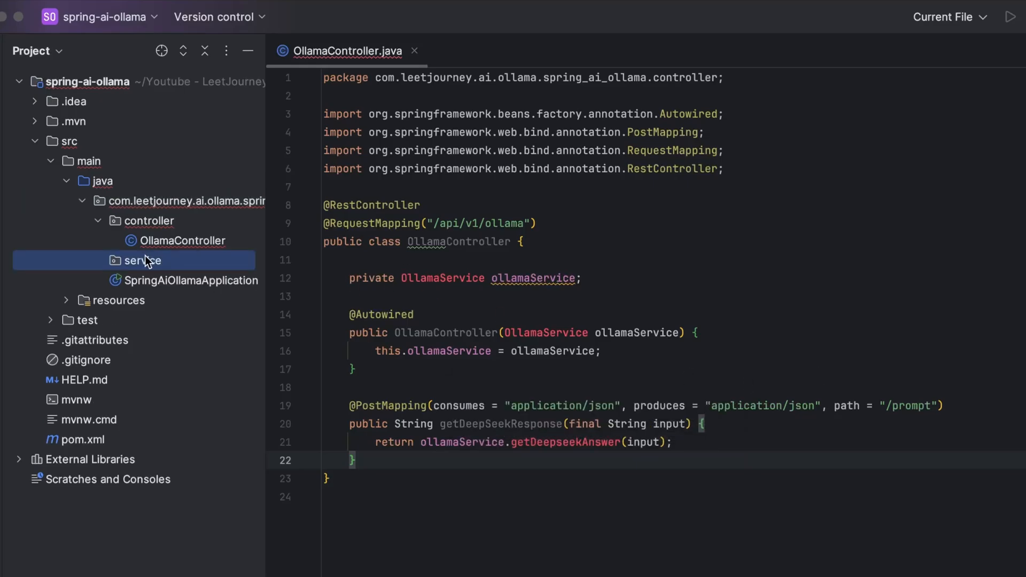
pyautogui.write('Oll')
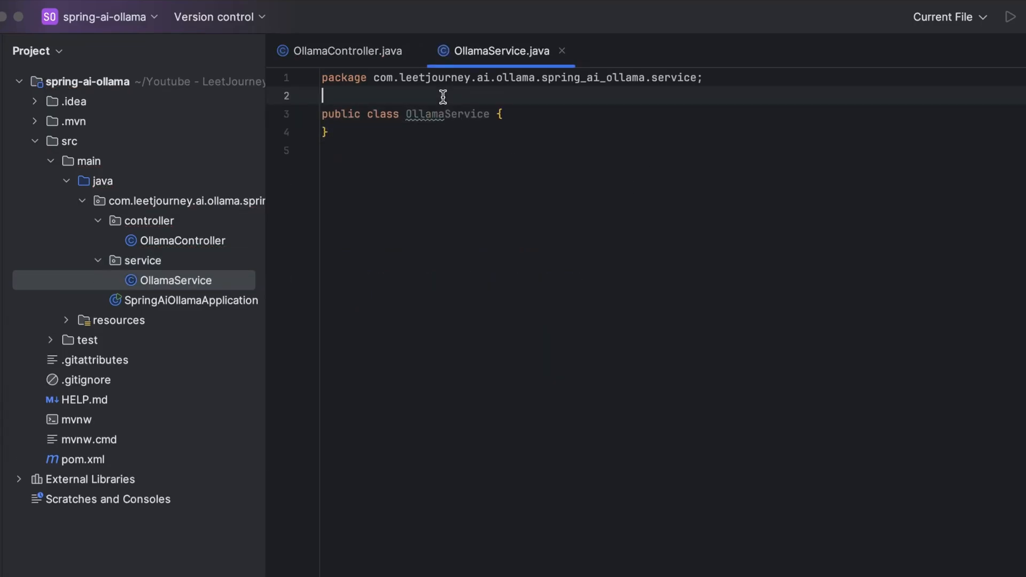
pyautogui.write('@Service')
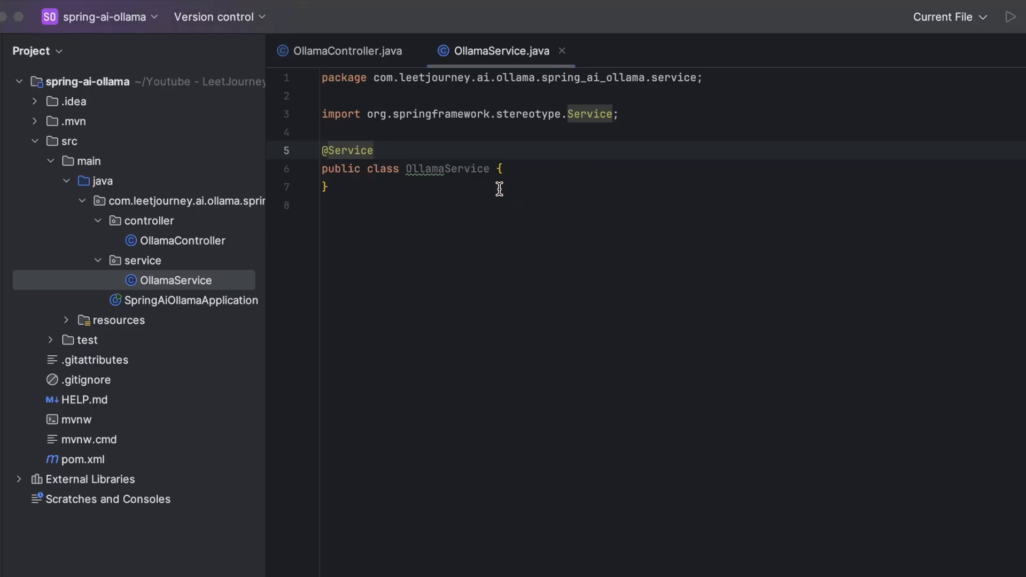
pyautogui.write('@S')
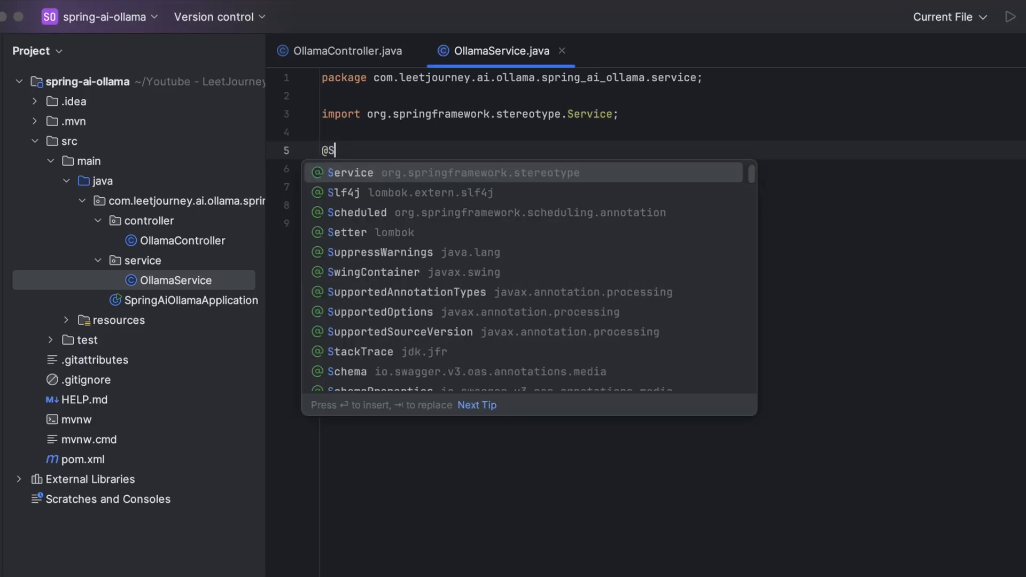
pyautogui.write('l')
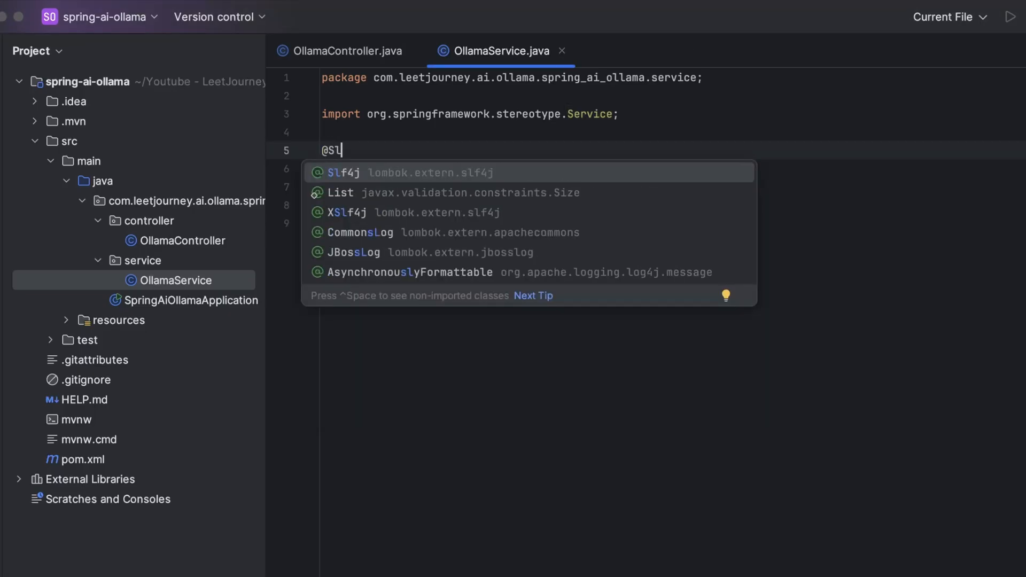
pyautogui.click(340, 172)
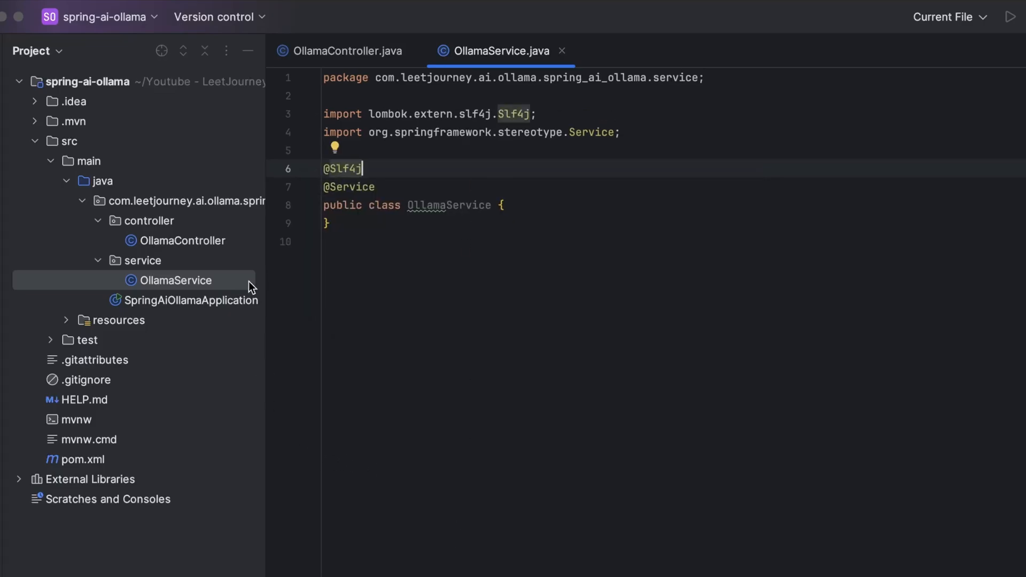
pyautogui.click(346, 50)
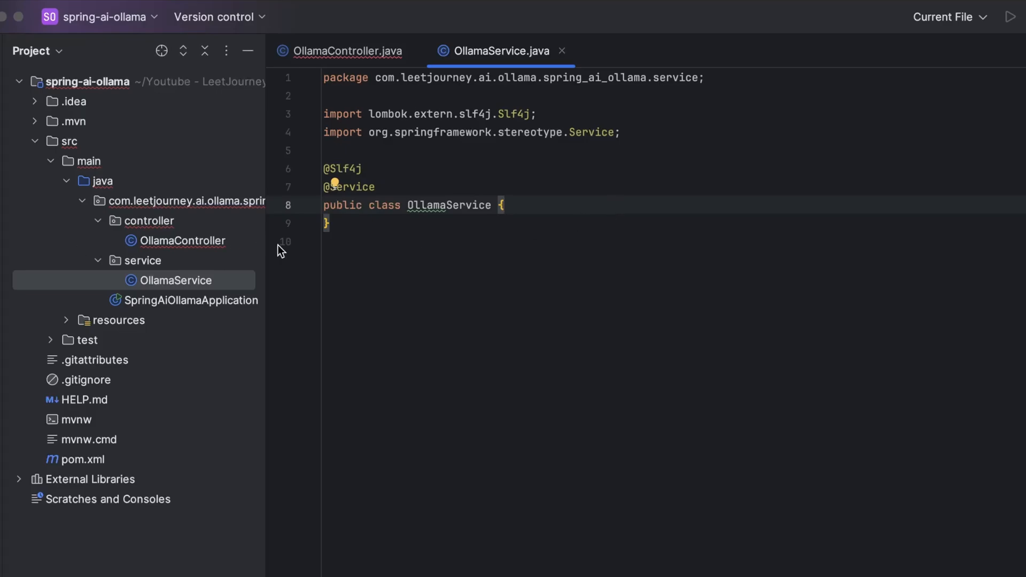
# Declare a private OllamaChatModel field imported from org.springframework.ai.
pyautogui.write('private OllamaChatModel ollamaChatModel;')
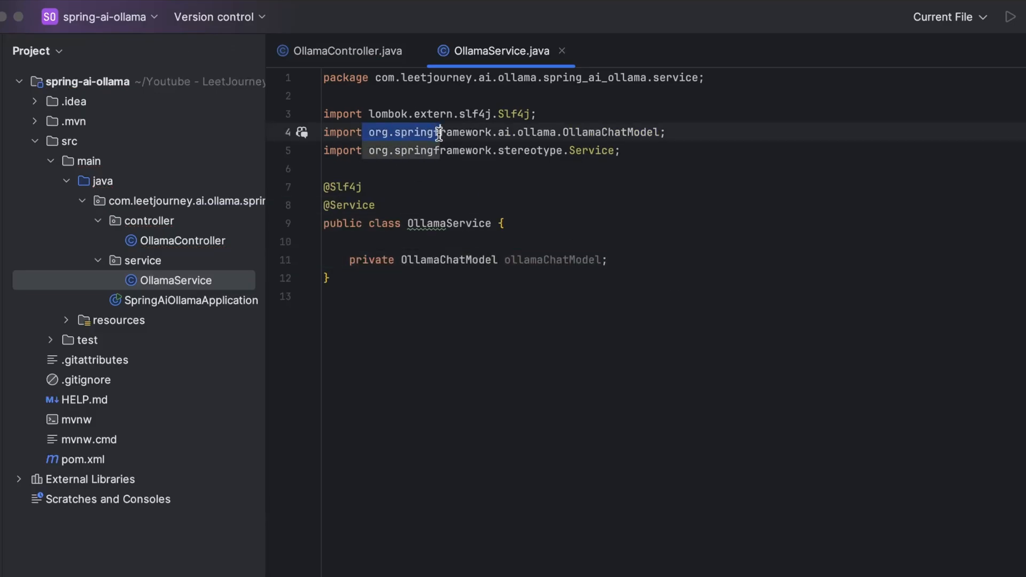
pyautogui.click(535, 133)
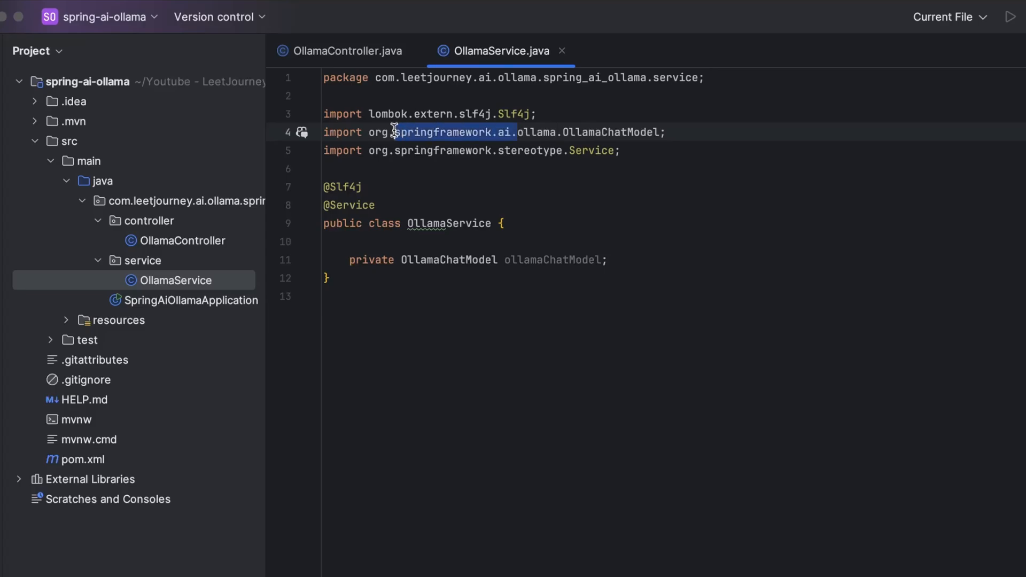
pyautogui.click(608, 260)
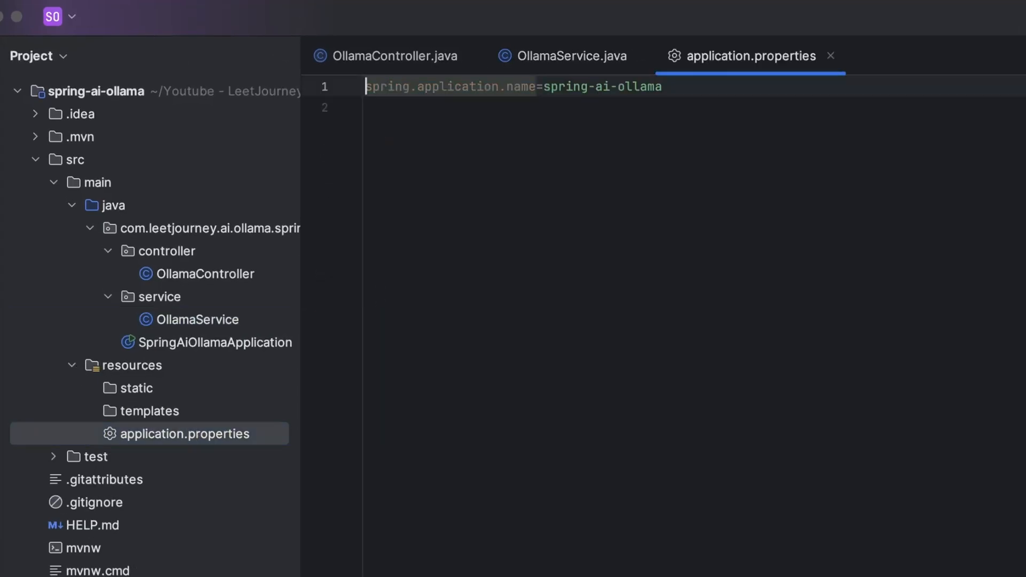
# Add server.port, spring.ai.ollama.chat.options.model=deepseek-coder and pull-model-strategy=never to application.properties.
pyautogui.write('server.port=8079')
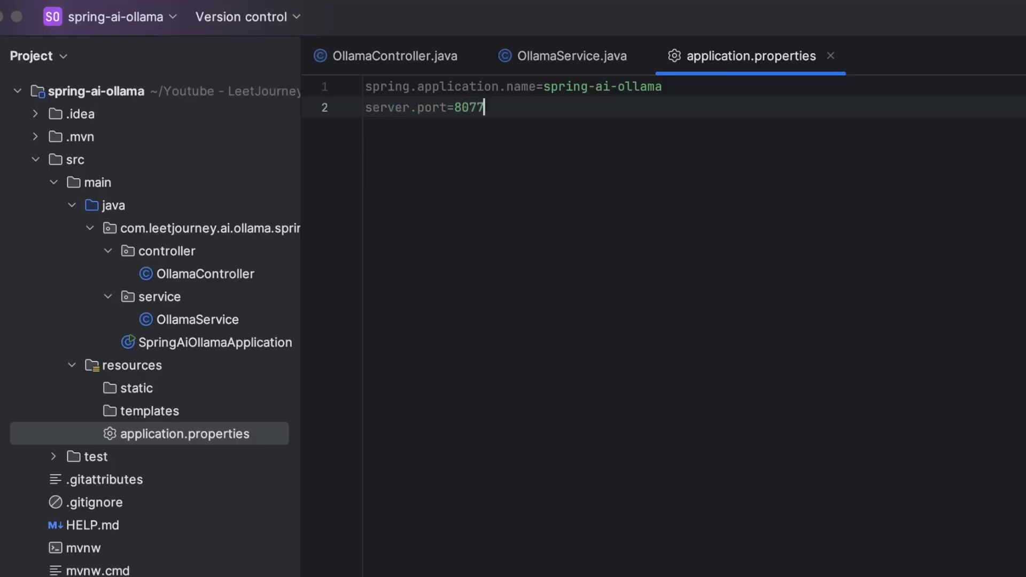
pyautogui.write('spring.ai.ollama.chat.options.model=deepseek-coder')
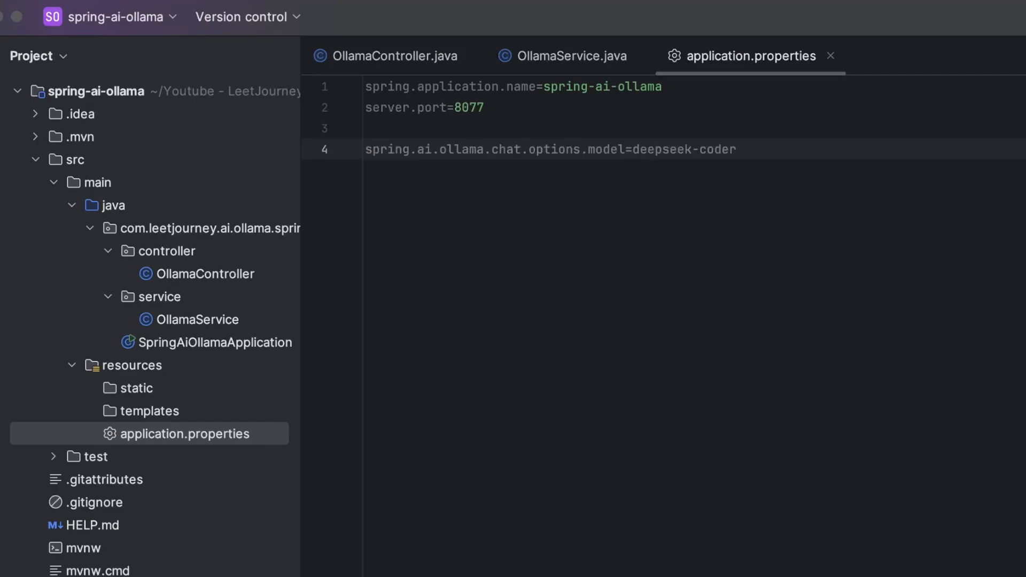
pyautogui.write('spring.ai.ollama.init.pull-model-strategy=never')
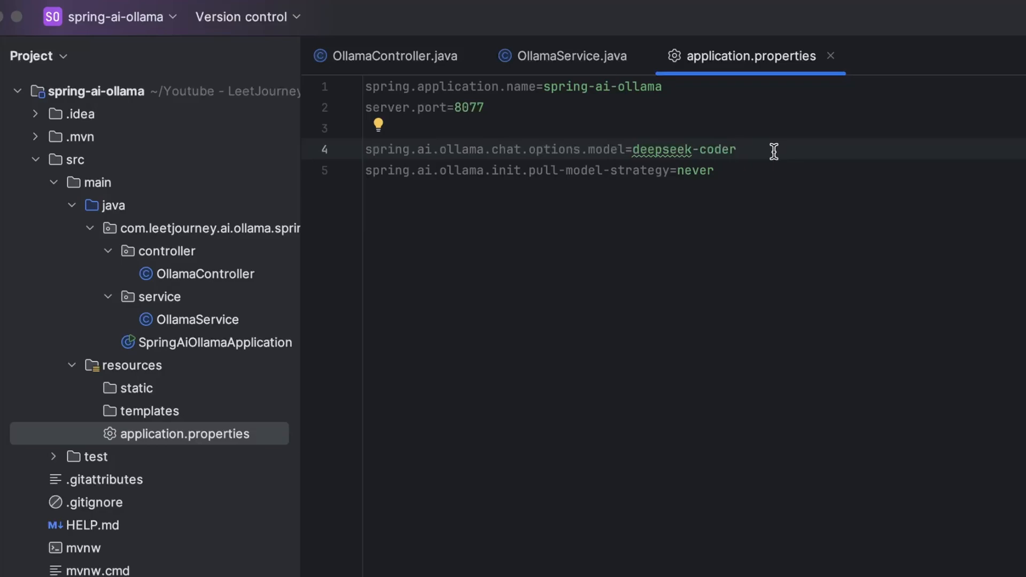
# Highlight the model and pull-model-strategy values, trying 'always' before reverting to never.
pyautogui.doubleClick(682, 149)
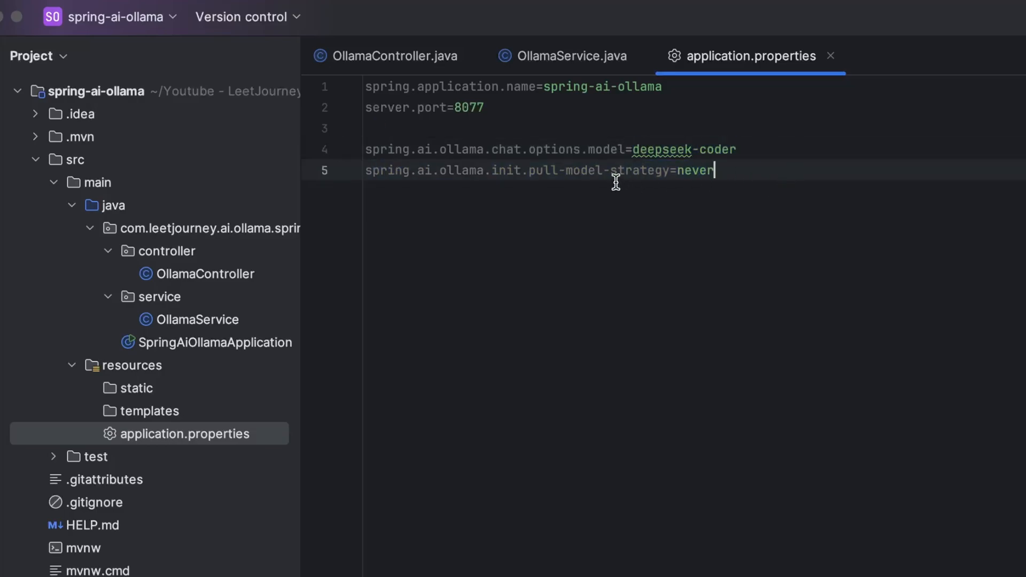
pyautogui.doubleClick(583, 170)
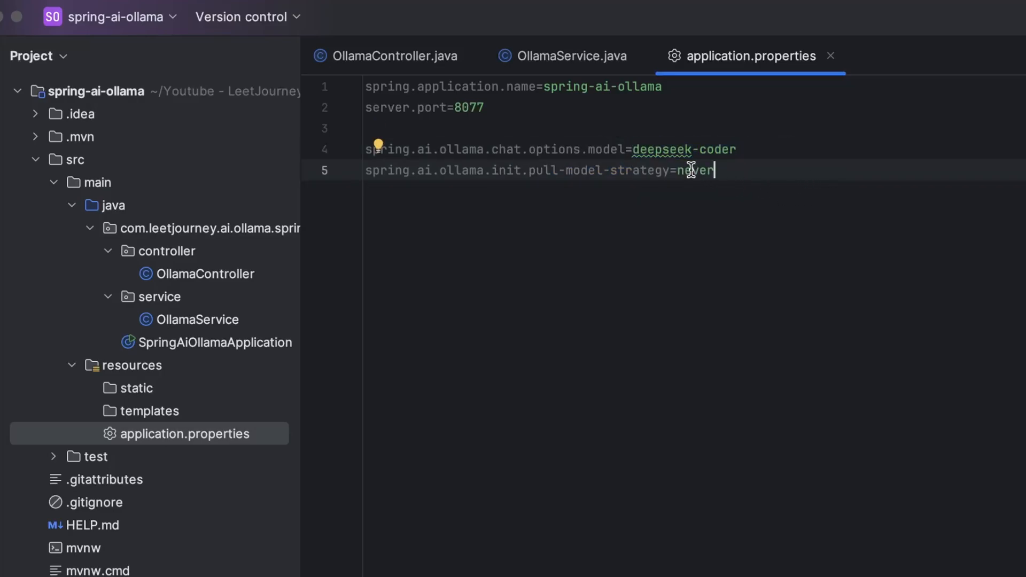
pyautogui.doubleClick(695, 171)
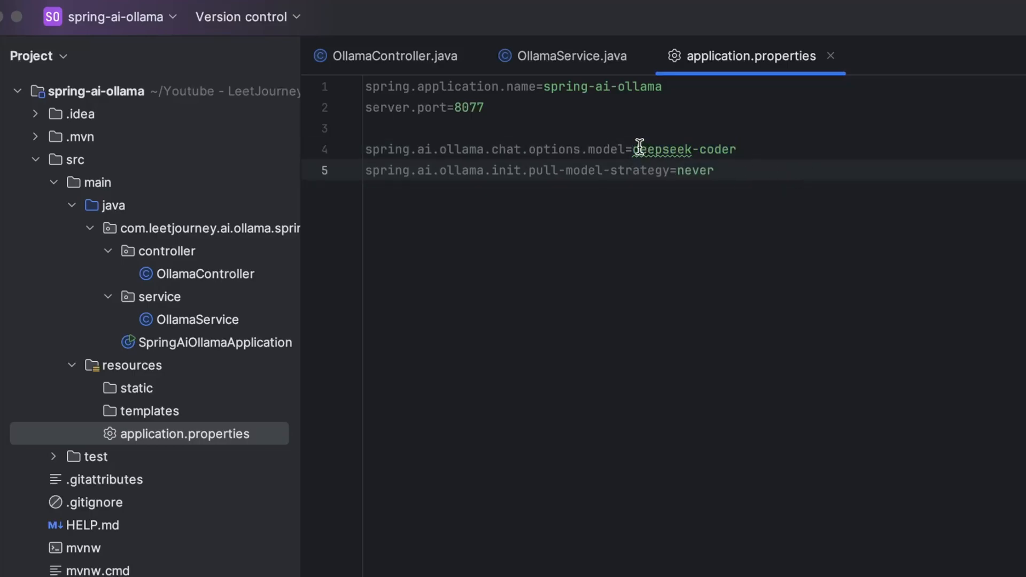
pyautogui.doubleClick(698, 170)
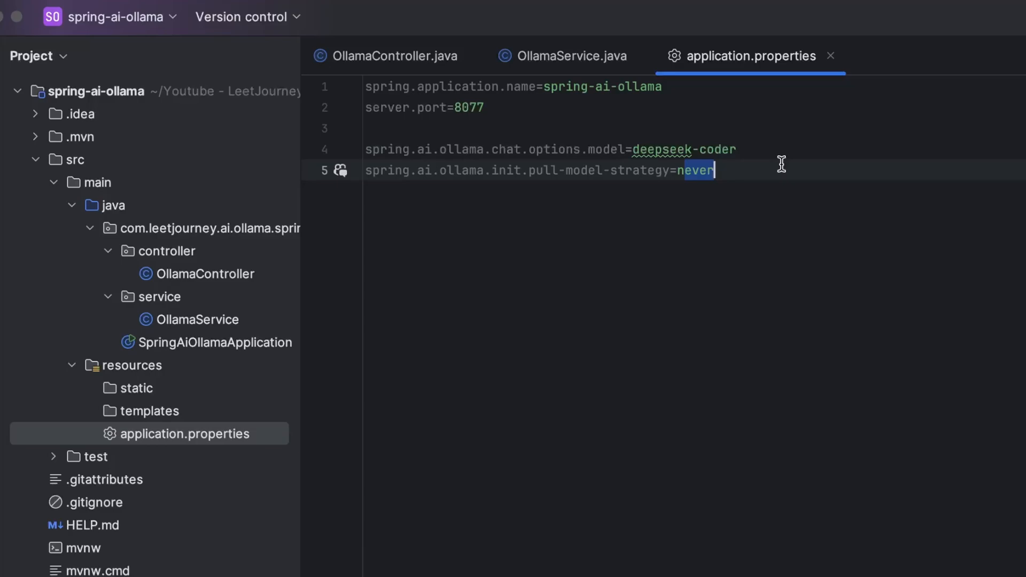
pyautogui.moveTo(693, 170)
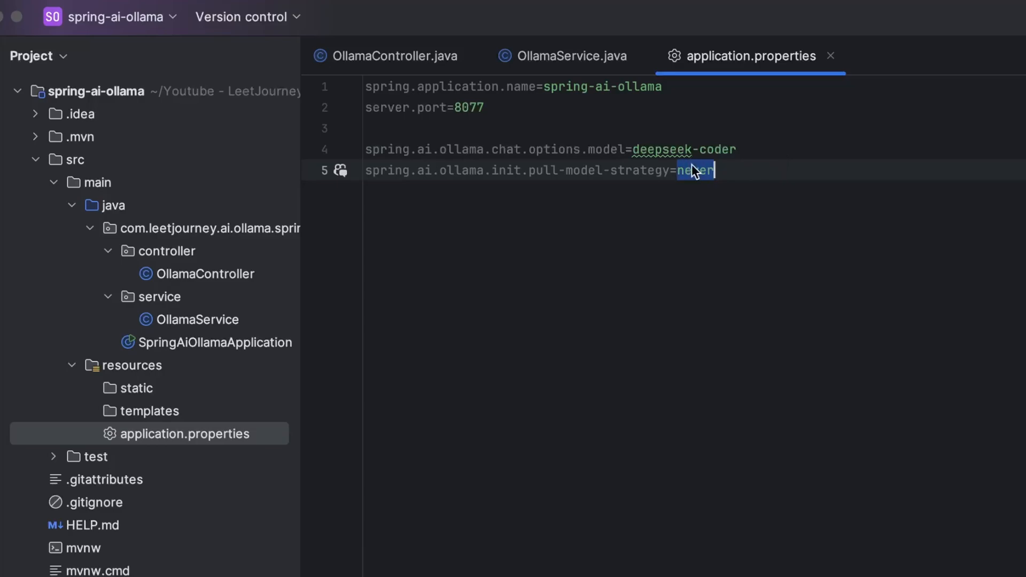
pyautogui.write('always')
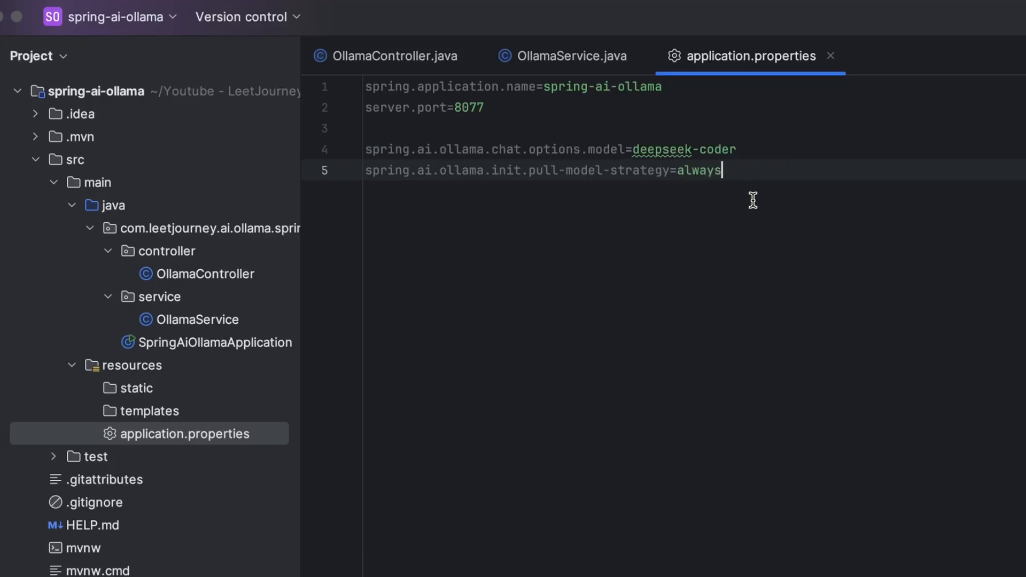
pyautogui.doubleClick(699, 170)
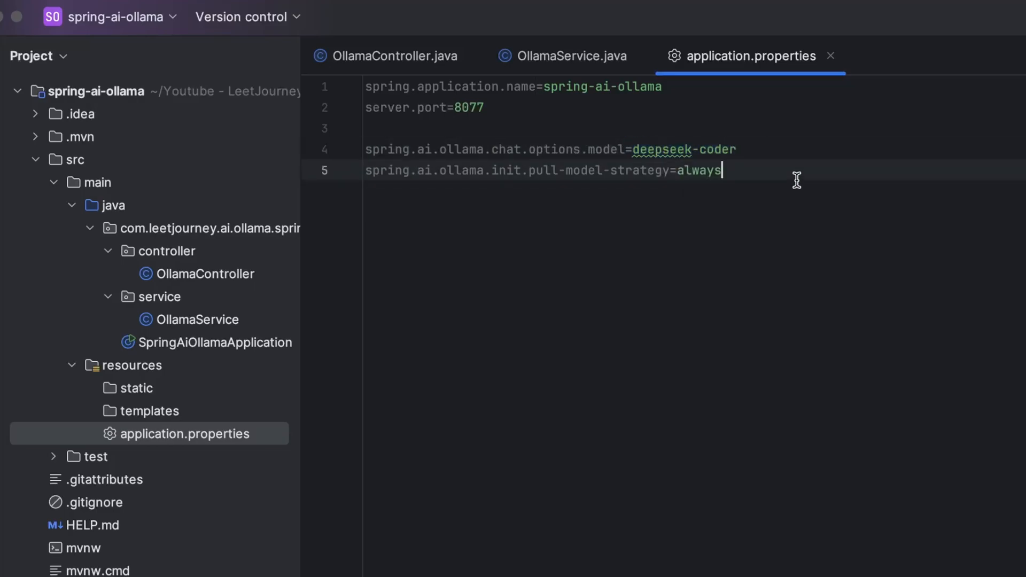
pyautogui.doubleClick(684, 149)
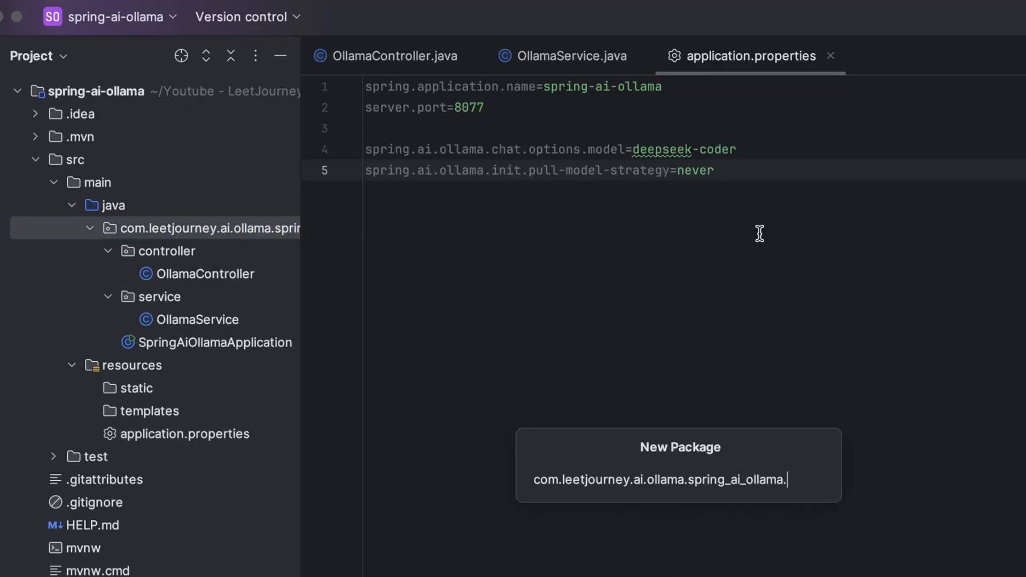
pyautogui.write('con')
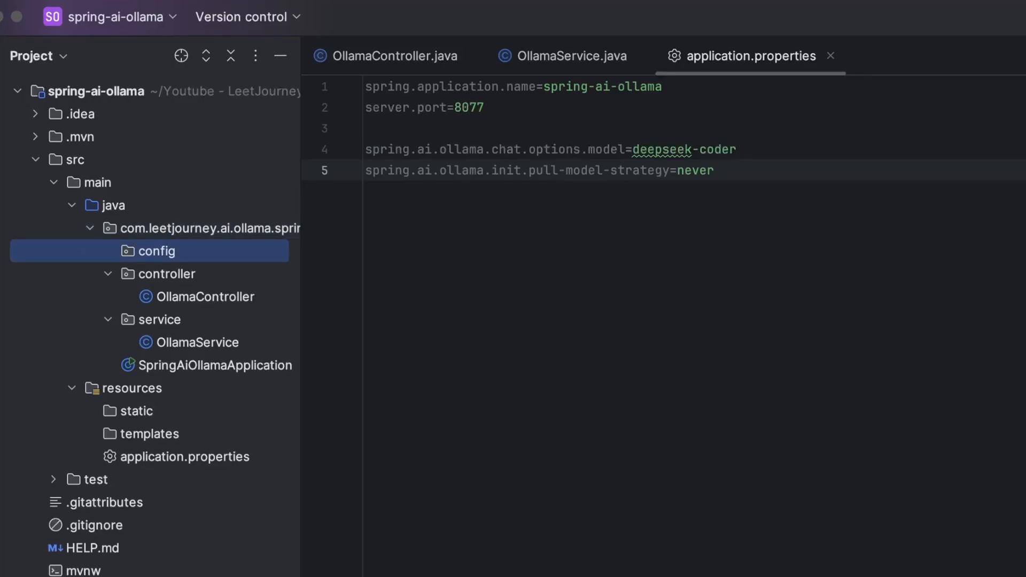
pyautogui.rightClick(156, 251)
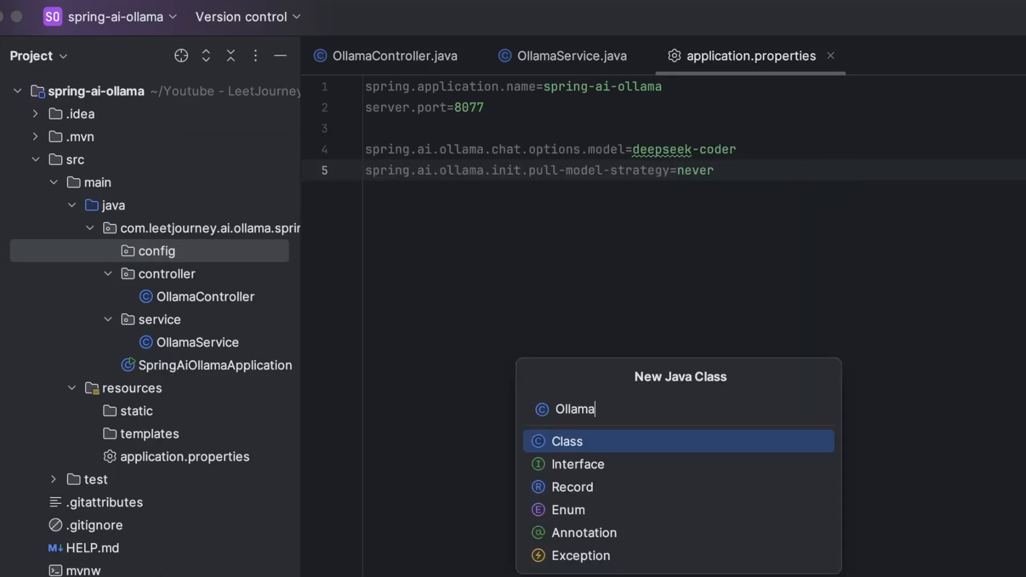
pyautogui.press('Enter')
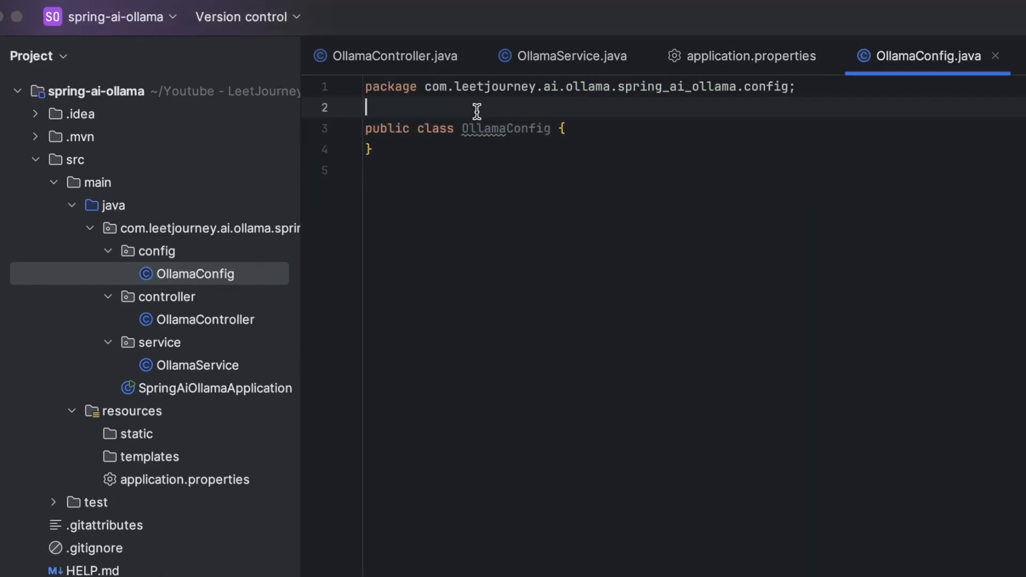
pyautogui.write('@c')
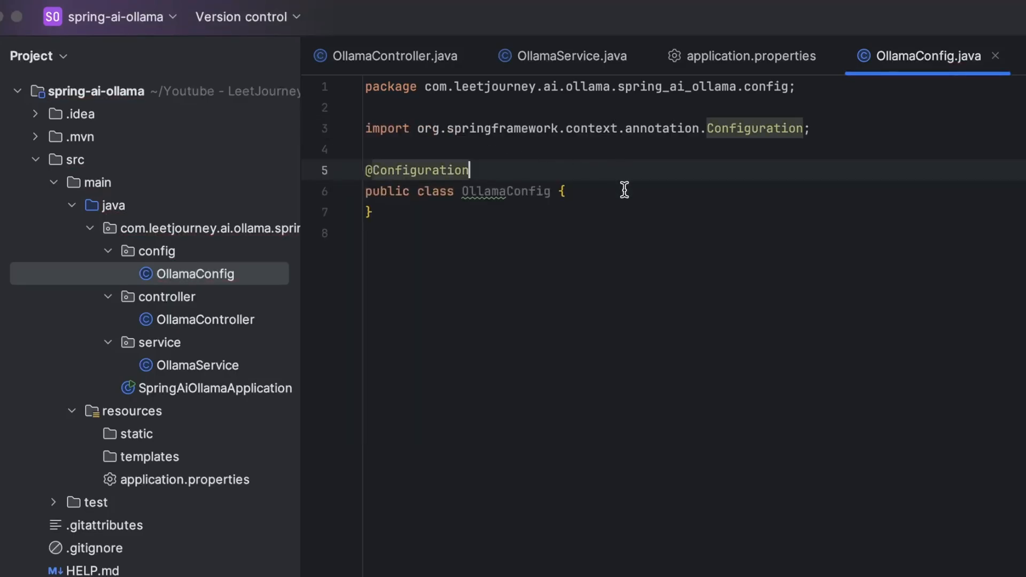
pyautogui.write('@Bean')
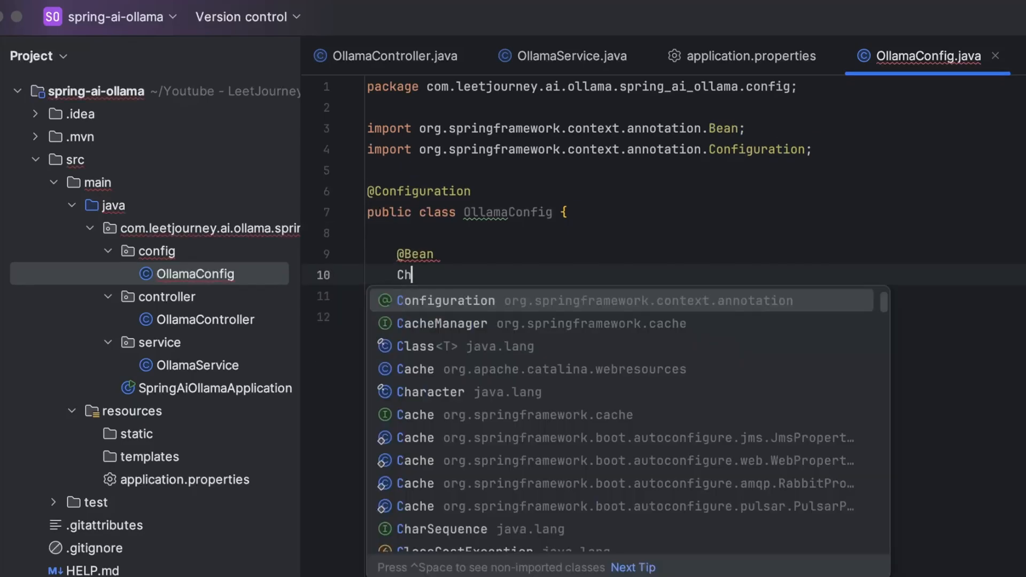
pyautogui.write('at')
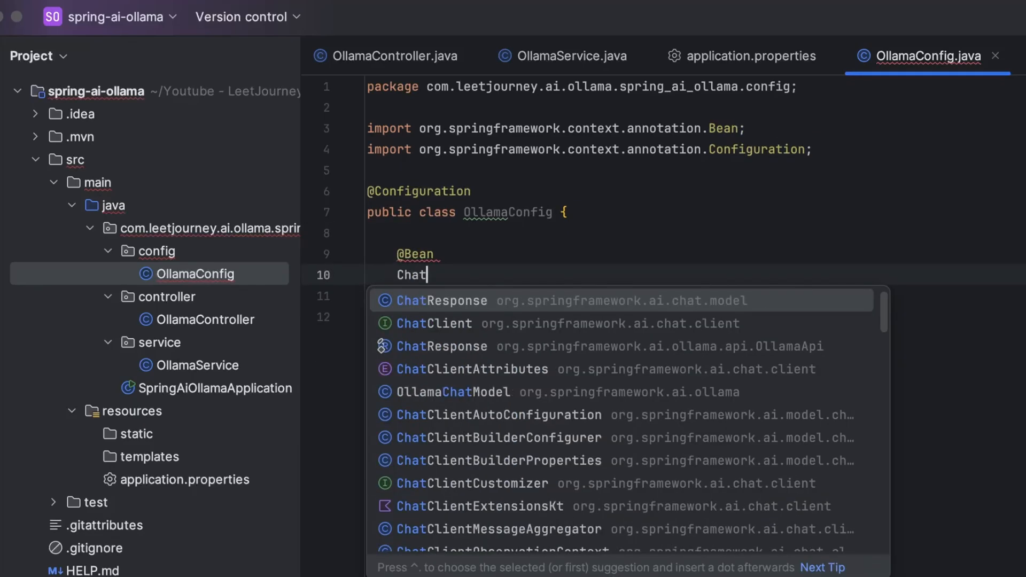
pyautogui.click(434, 323)
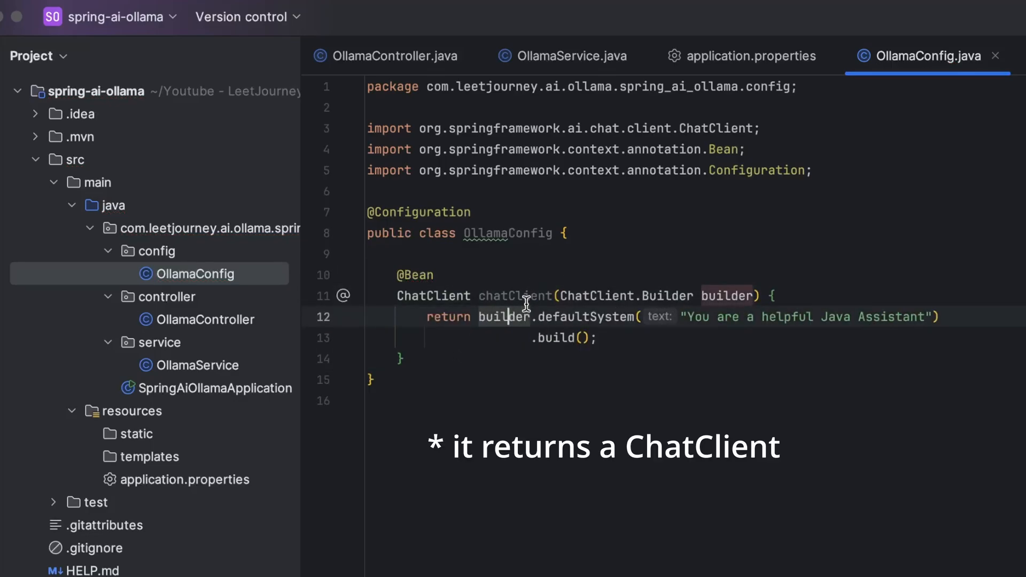
pyautogui.doubleClick(588, 316)
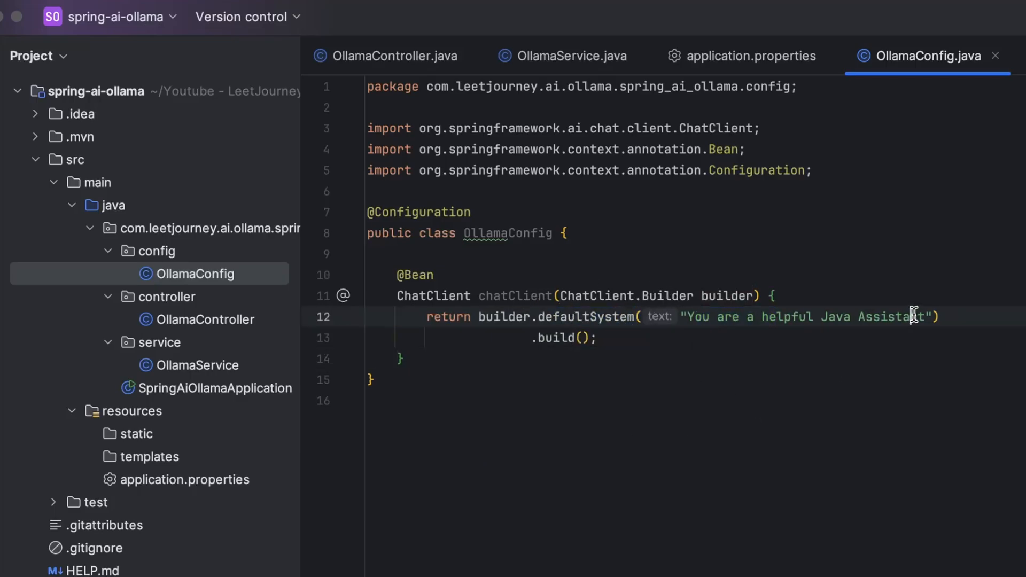
pyautogui.click(599, 338)
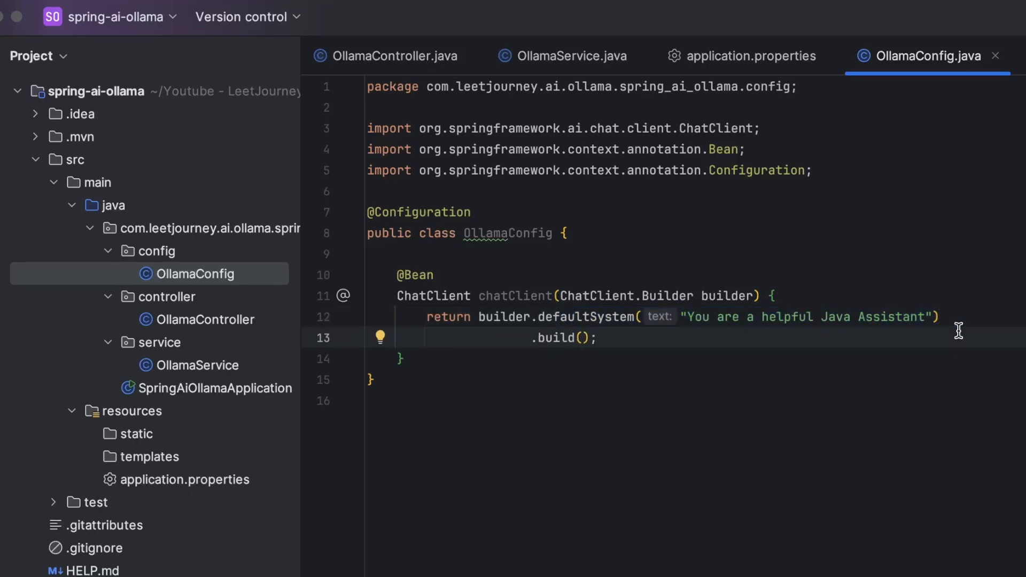
pyautogui.moveTo(840, 334)
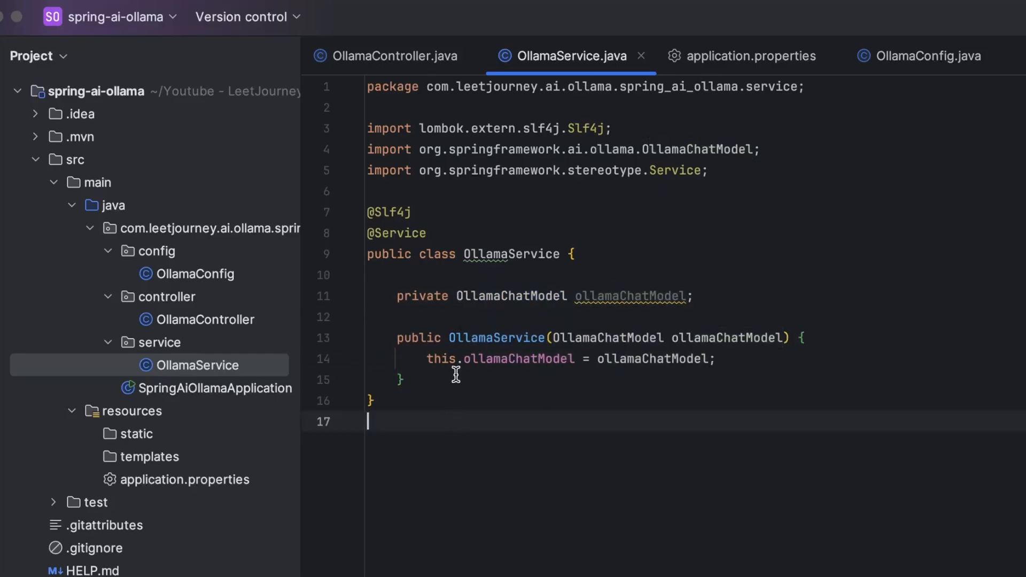
pyautogui.press('Enter')
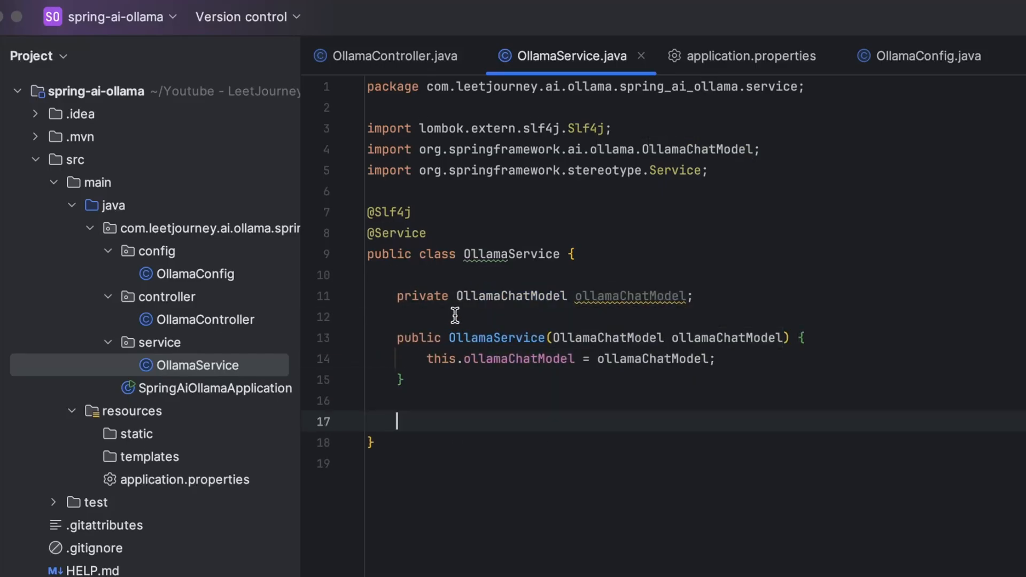
pyautogui.write('@Autowired')
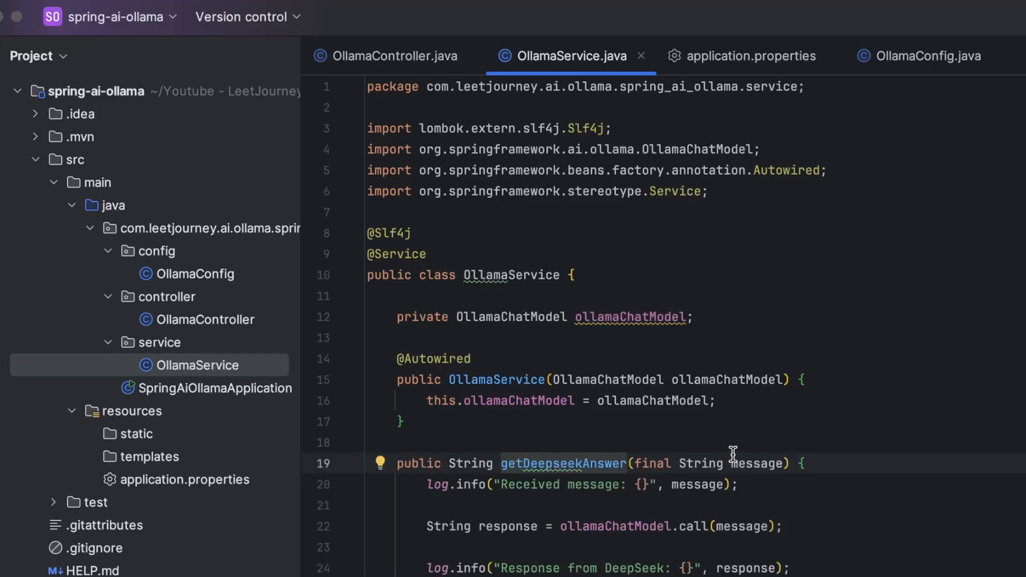
pyautogui.moveTo(681, 463); pyautogui.dragTo(772, 463)
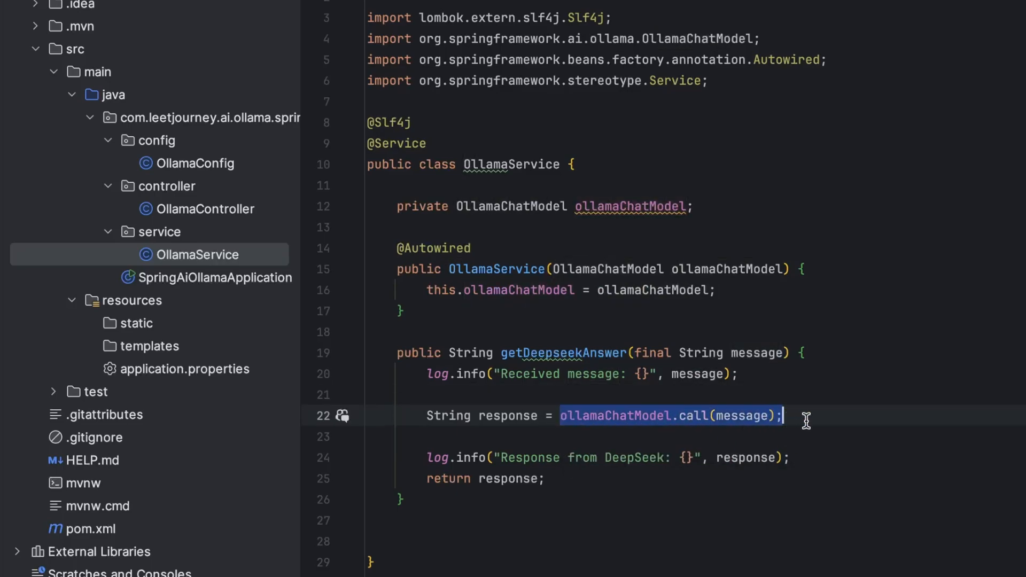
pyautogui.click(821, 457)
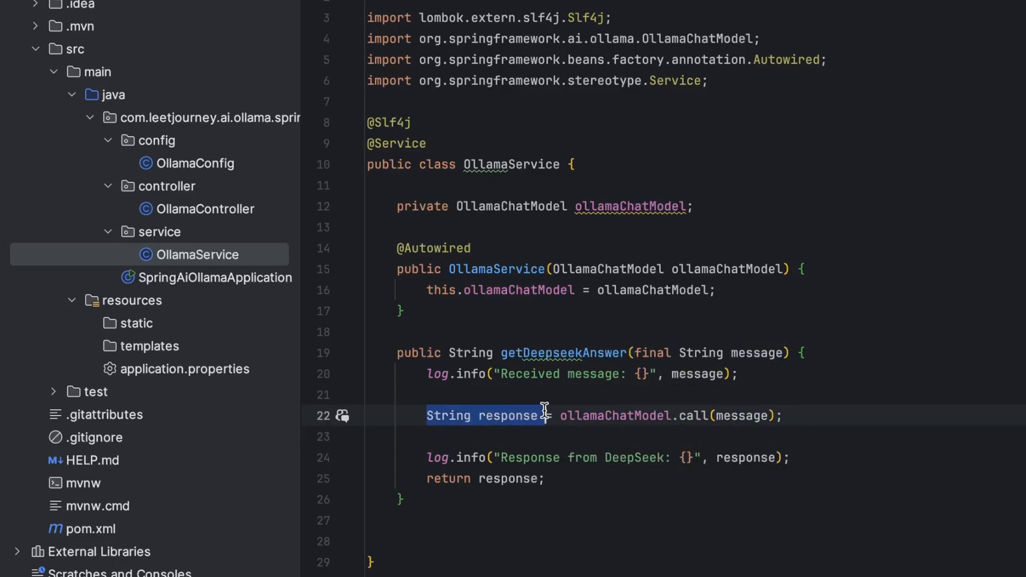
pyautogui.click(614, 374)
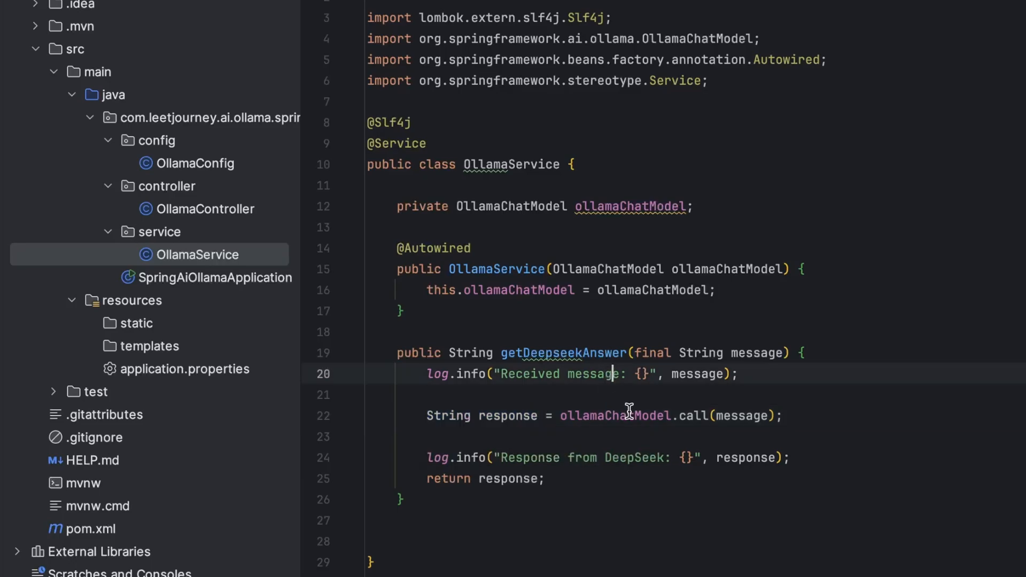
pyautogui.moveTo(507, 416); pyautogui.dragTo(602, 416)
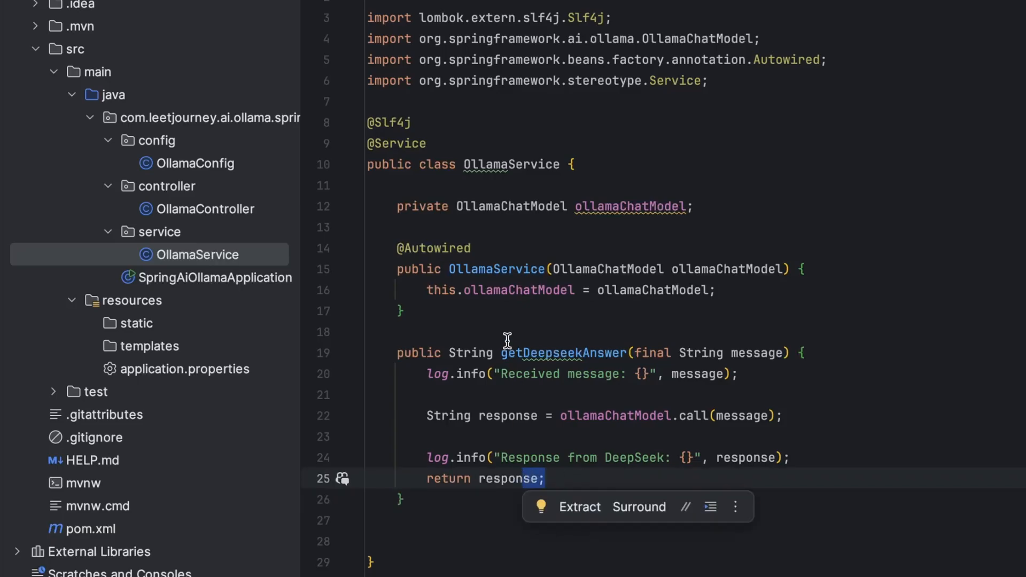
pyautogui.moveTo(492, 321)
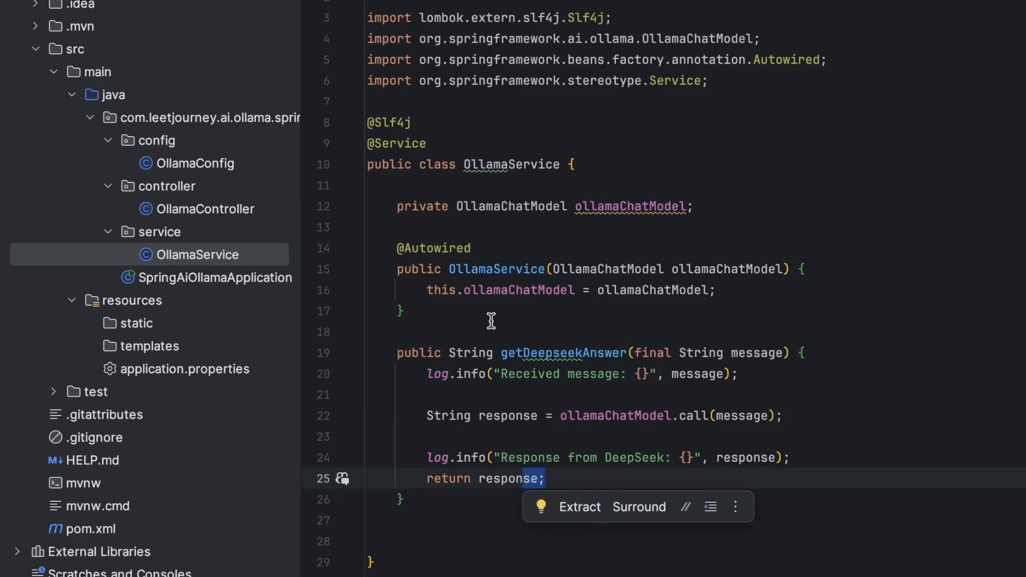
pyautogui.moveTo(864, 458)
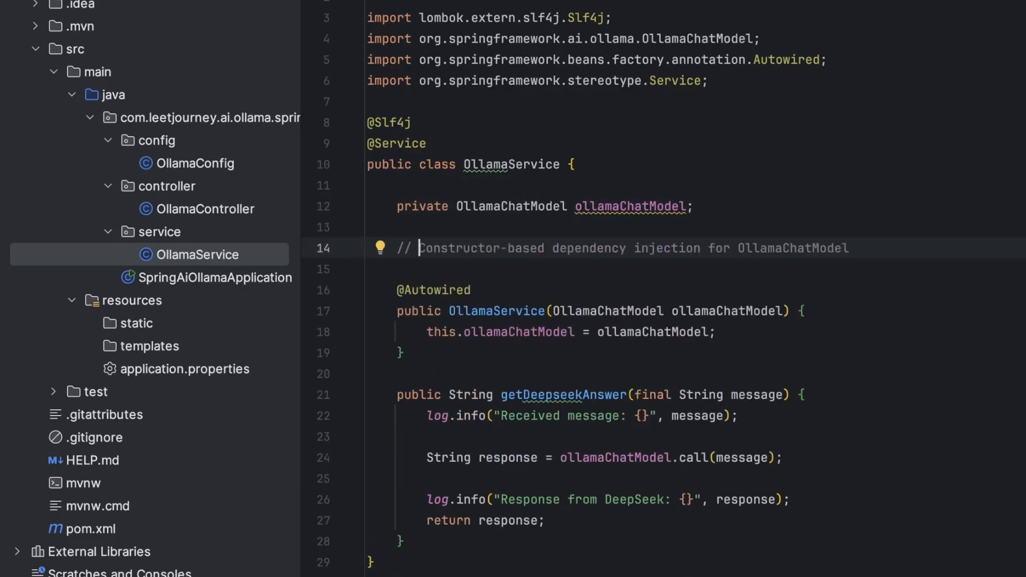
# Add comments noting 'brew install ollama' and 'ollama run deepseek/deepseek-chat'.
pyautogui.write('b')
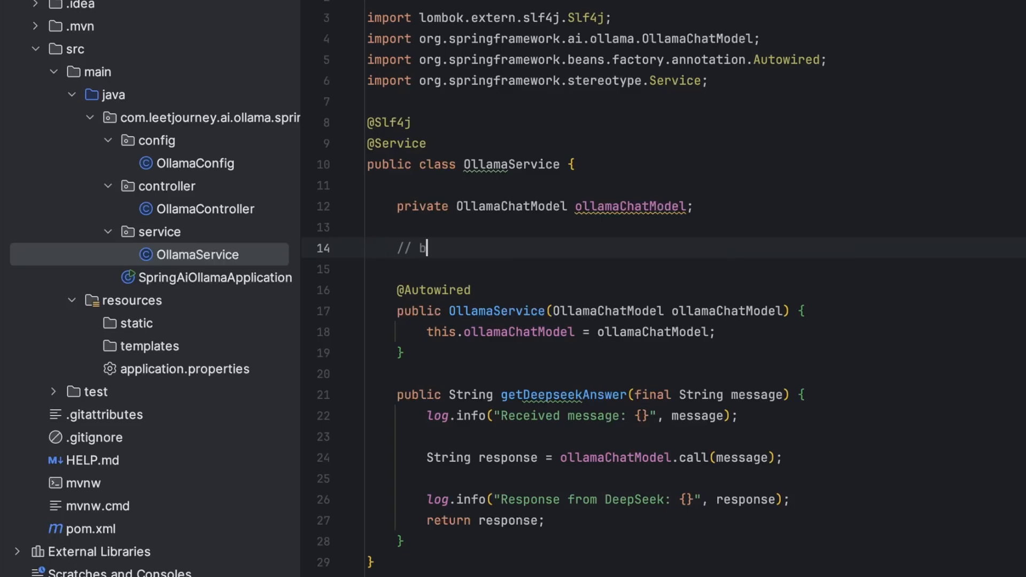
pyautogui.write('rew install ollama')
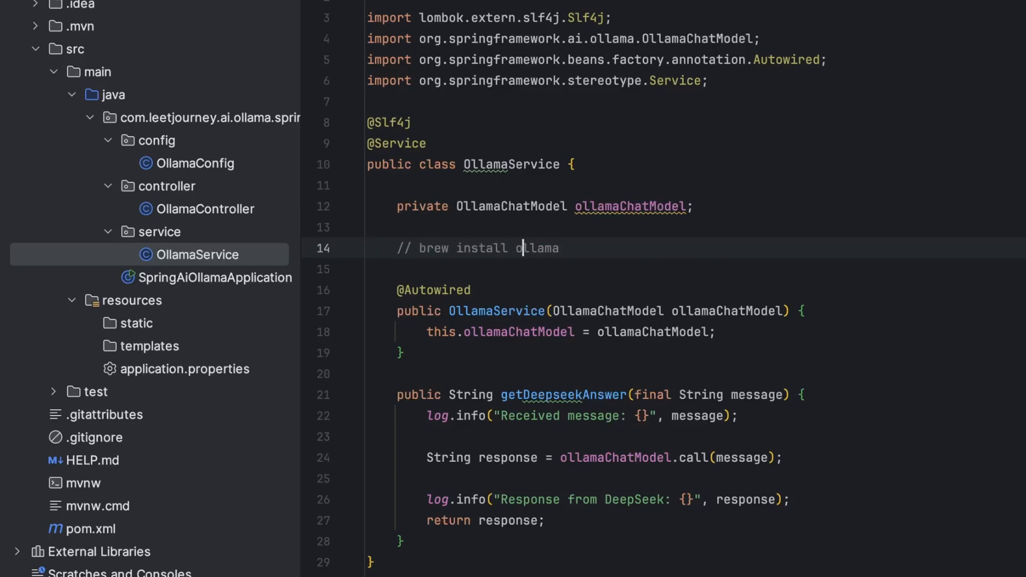
pyautogui.write('// ollama run deepseek/deepseek-chat')
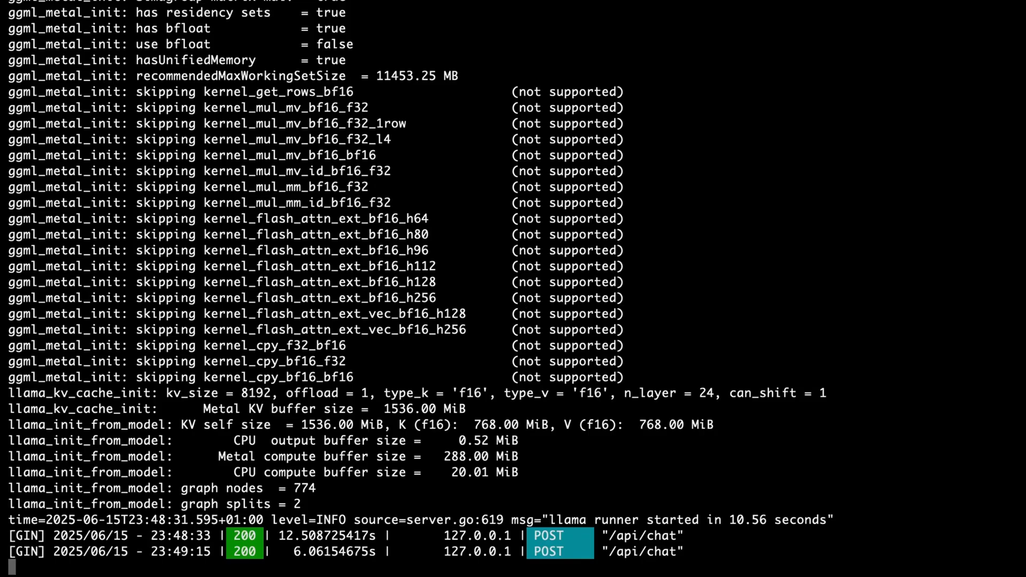
pyautogui.moveTo(719, 267)
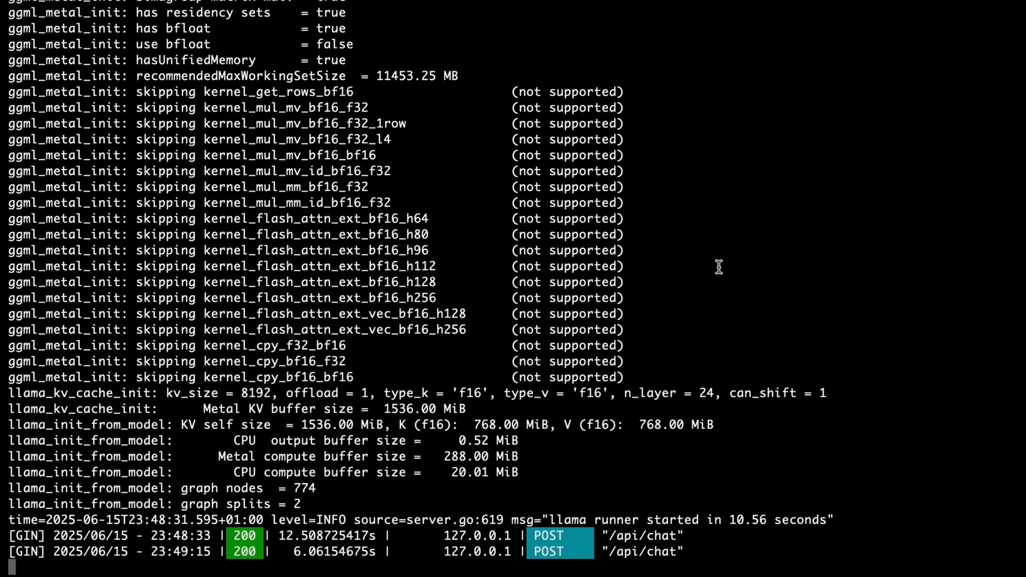
# Run 'ollama list' in the terminal to show deepseek-coder:latest installed.
pyautogui.write('ollama list')
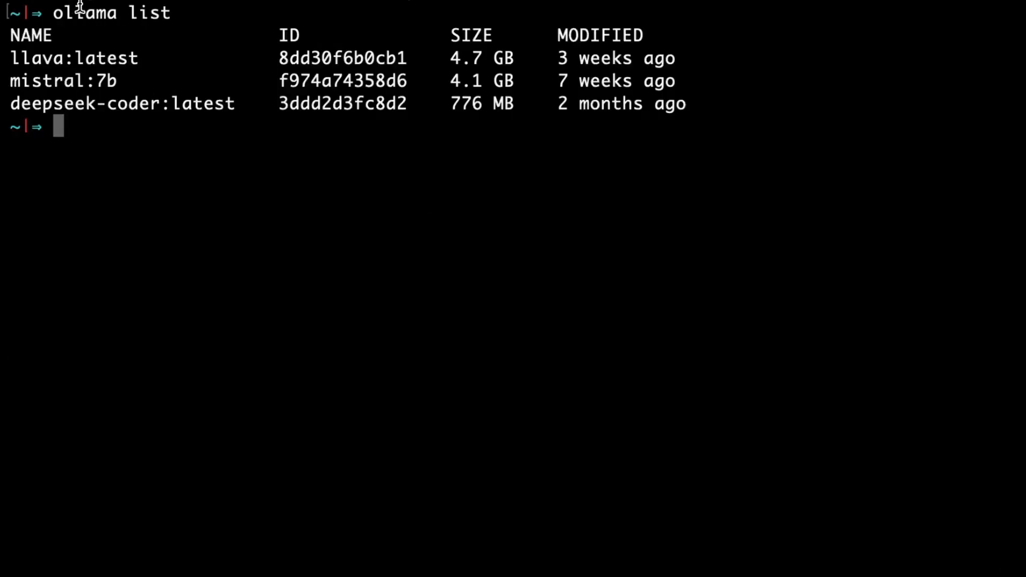
pyautogui.moveTo(13, 62)
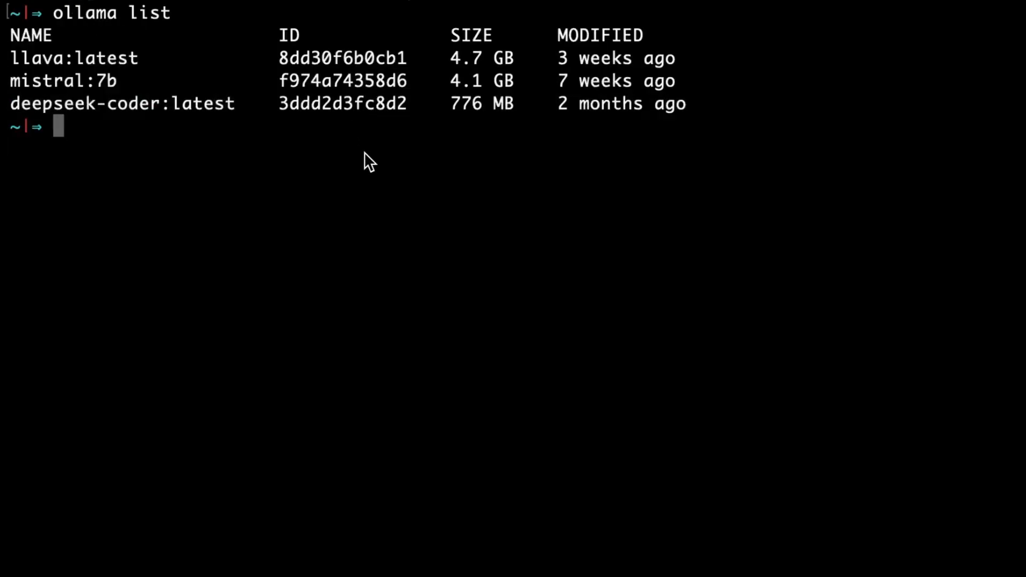
pyautogui.doubleClick(83, 103)
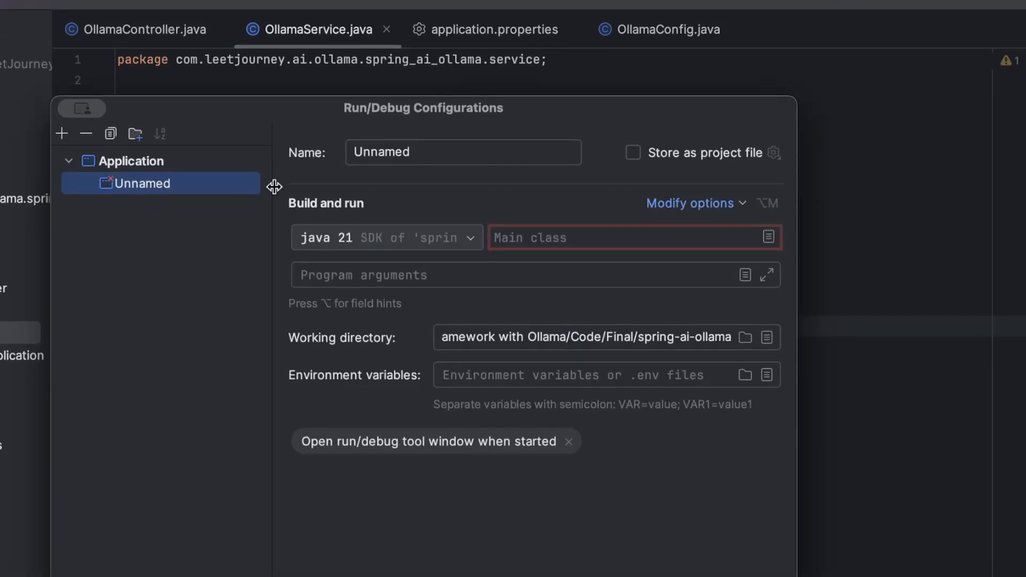
# Begin naming the new Application run configuration with 'ai'.
pyautogui.write('ai')
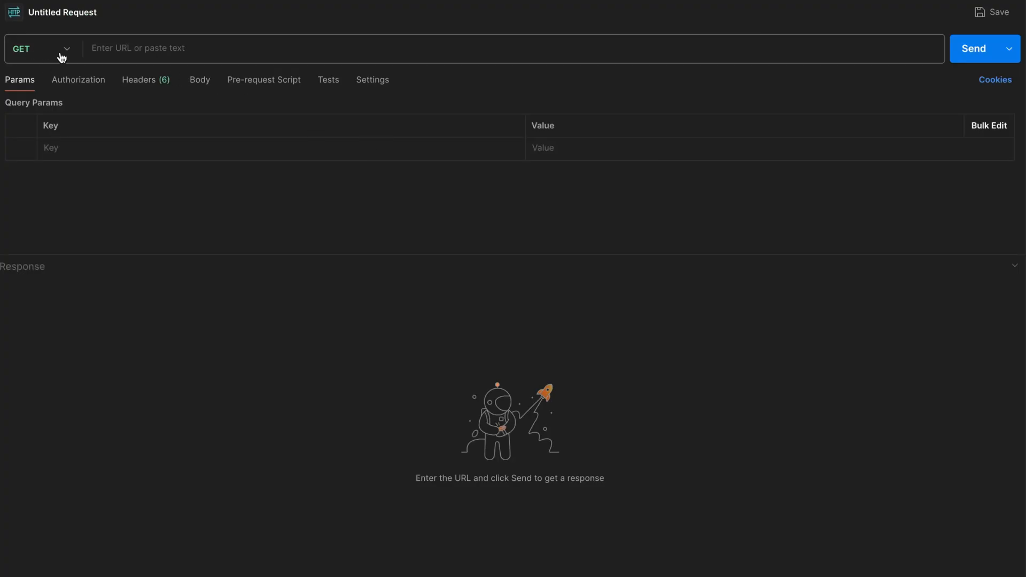
pyautogui.click(37, 48)
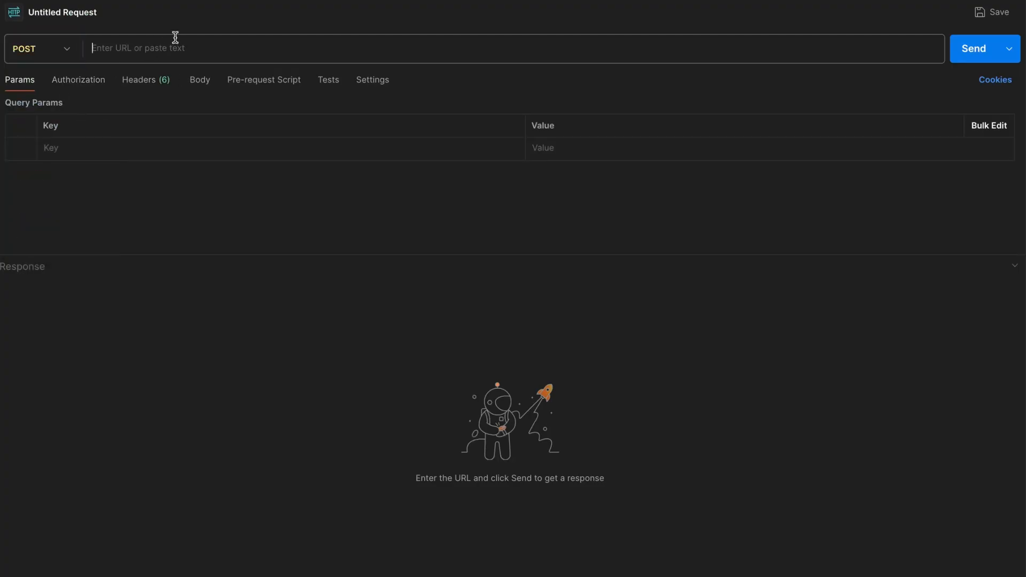
pyautogui.write('http://localhost:8079/api/v1/ollama/prompt')
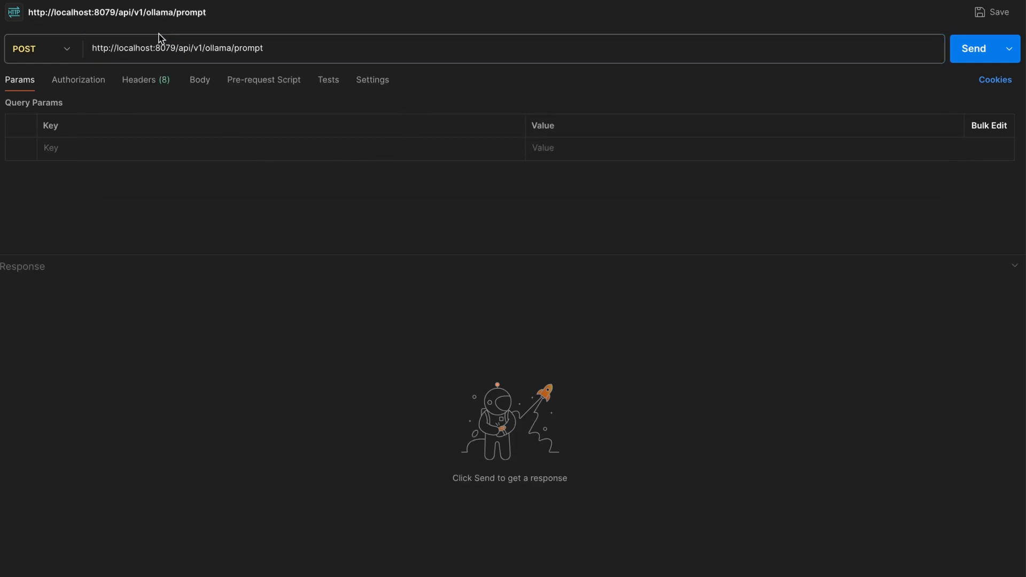
pyautogui.click(177, 48)
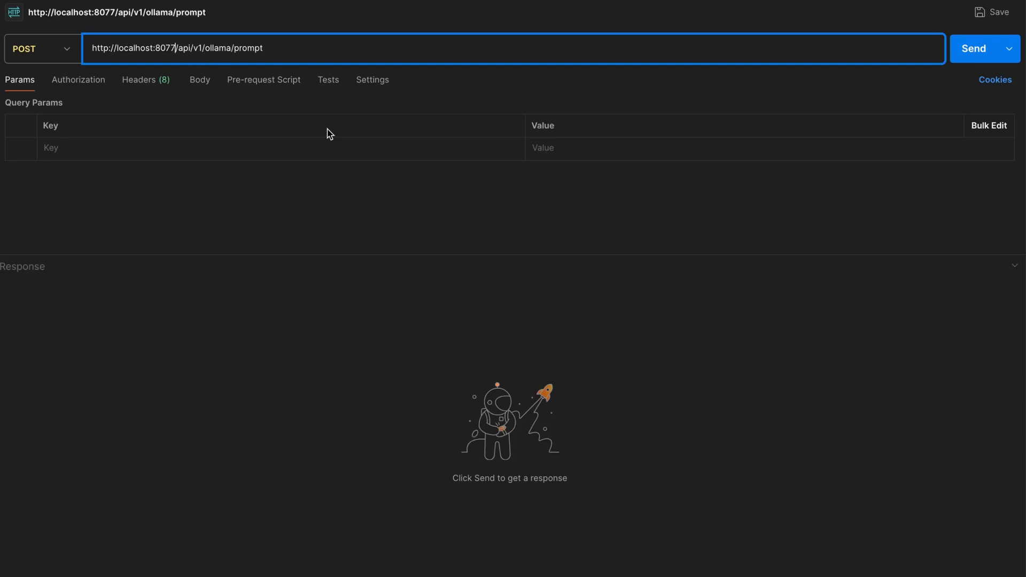
# Set the request body to raw with JSON format.
pyautogui.click(199, 79)
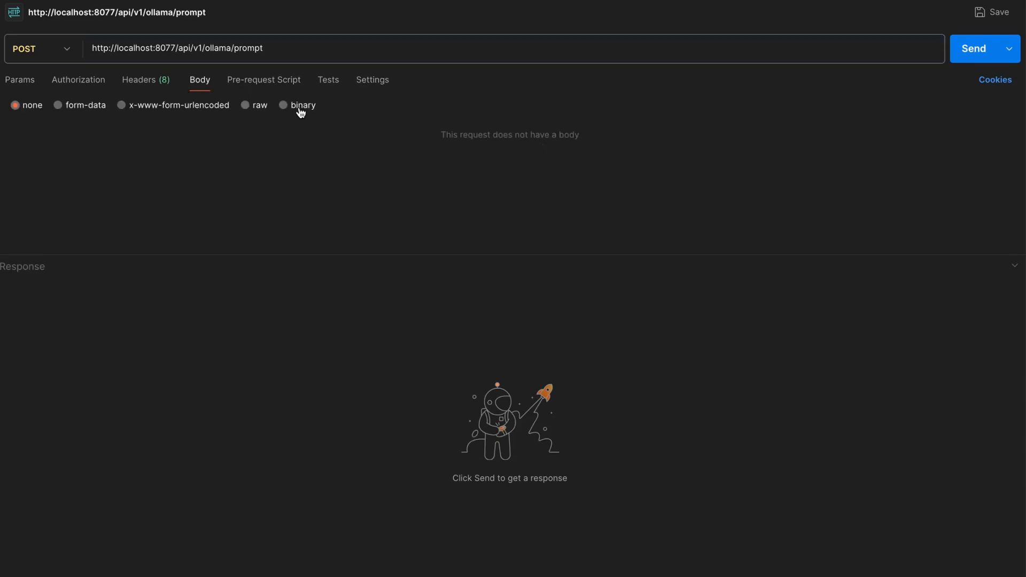
pyautogui.click(246, 104)
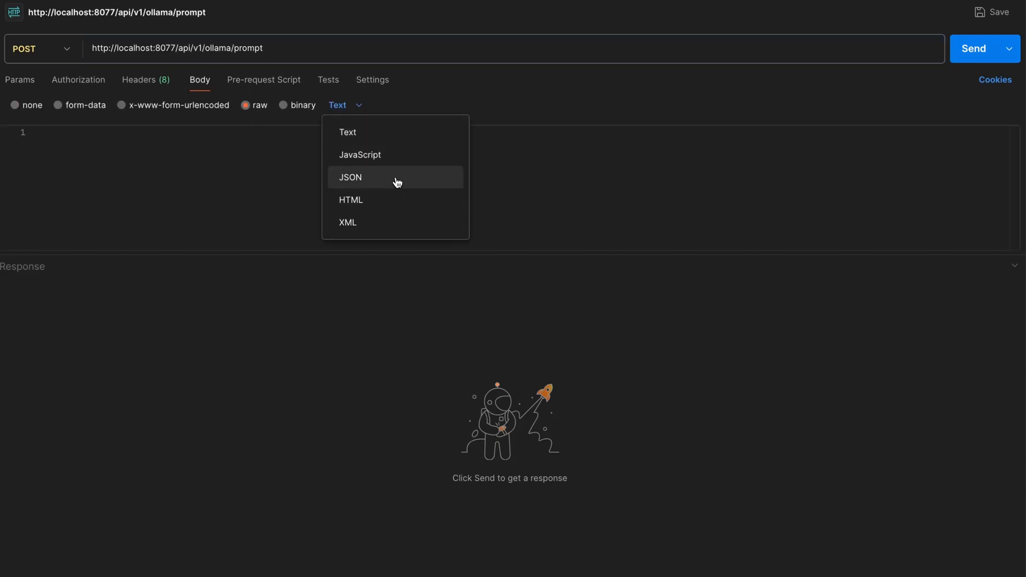
pyautogui.click(350, 178)
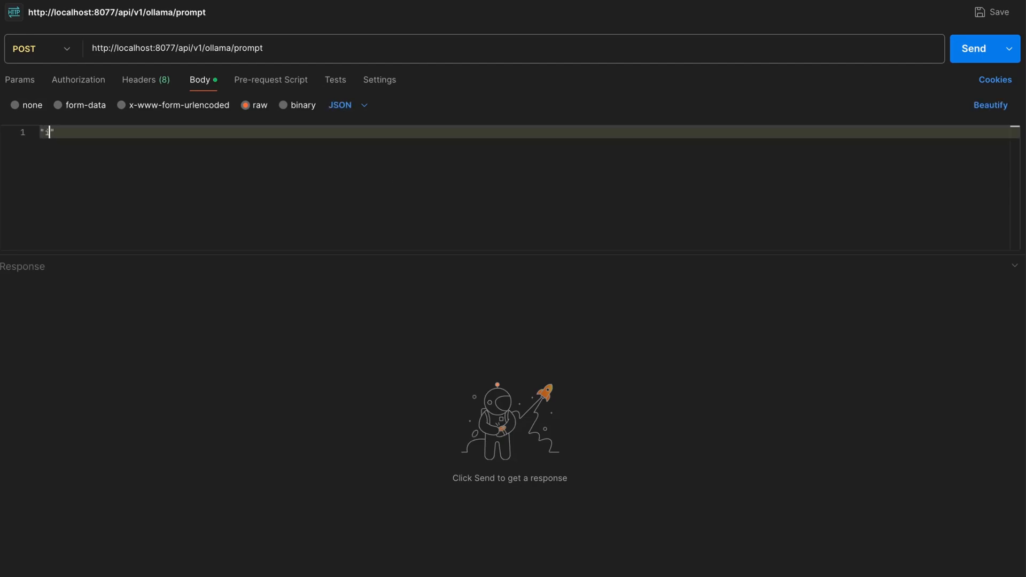
# Send body "input":"What is a singleton in Springboot?" to the endpoint, getting a 500 error.
pyautogui.write('input')
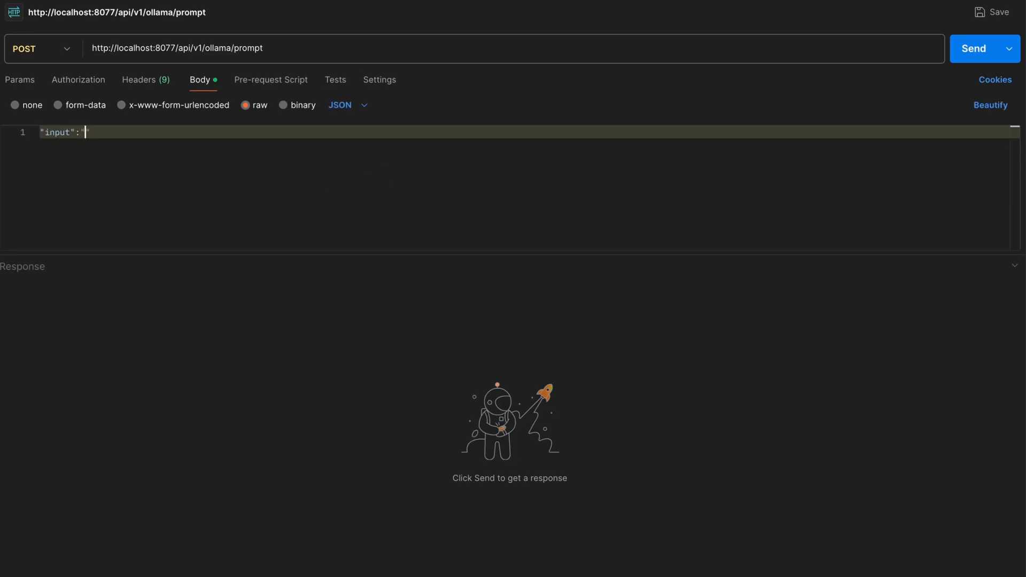
pyautogui.write('What is')
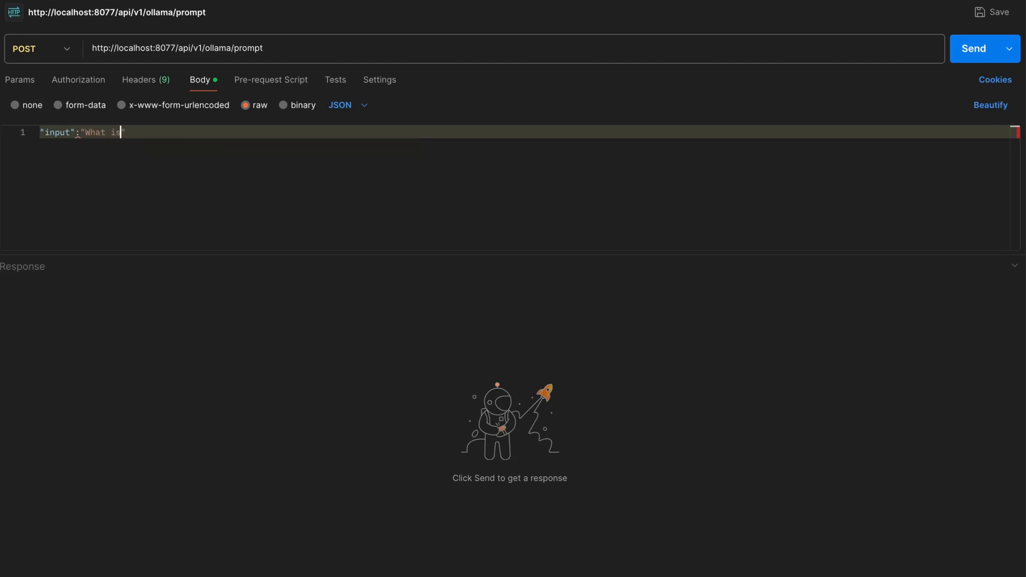
pyautogui.write('a singleton')
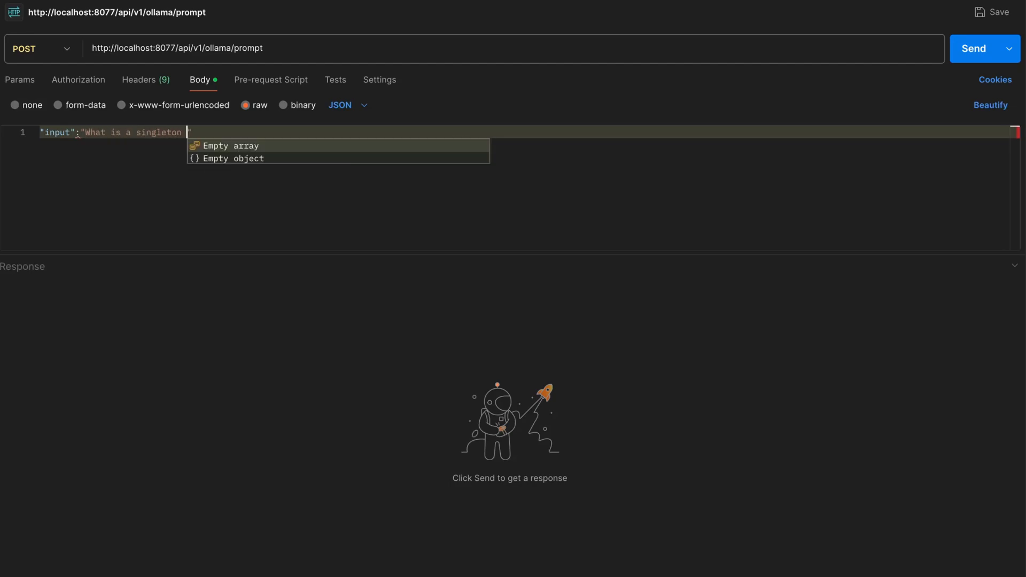
pyautogui.write('in Springboot"')
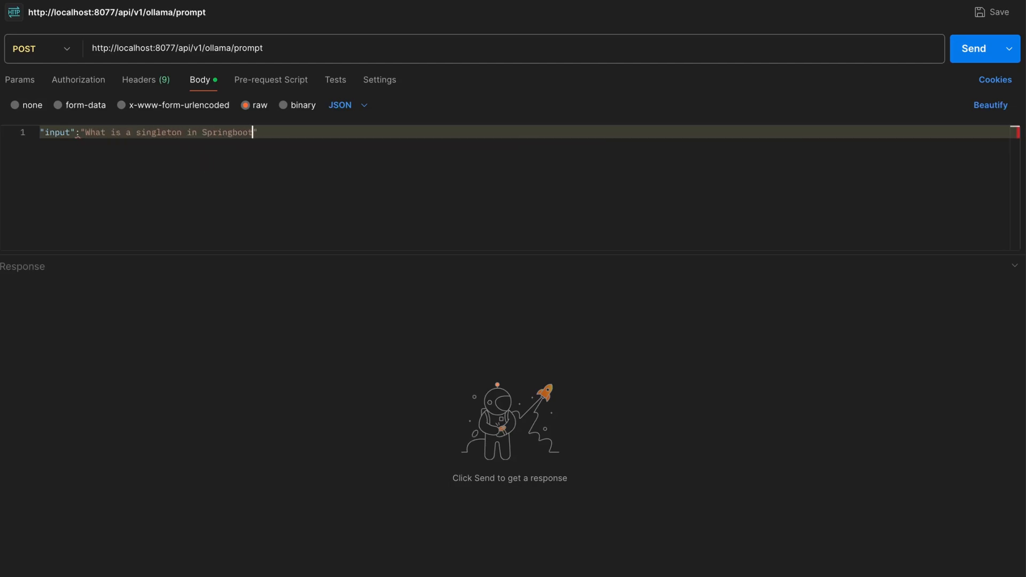
pyautogui.write('?')
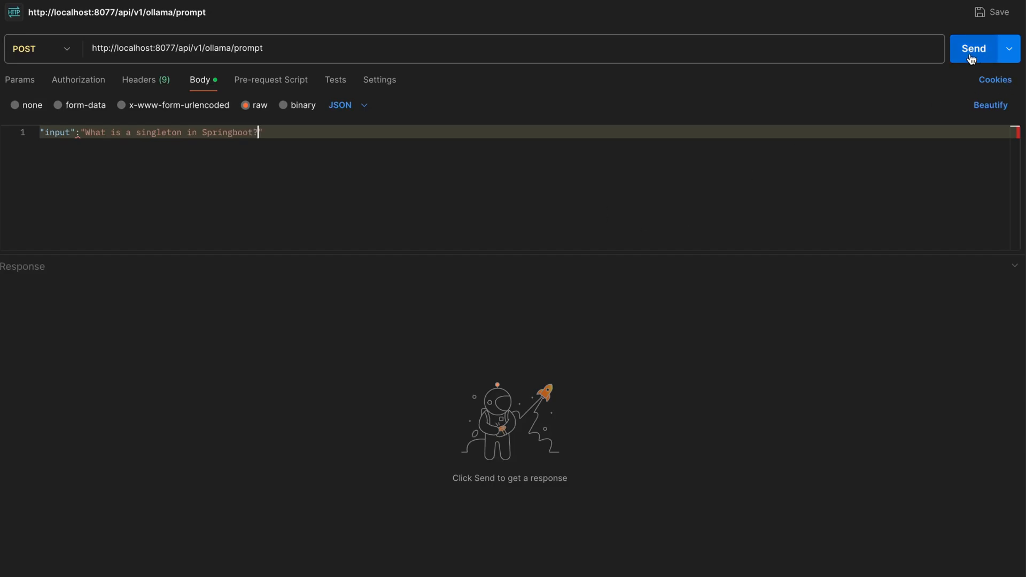
pyautogui.click(975, 48)
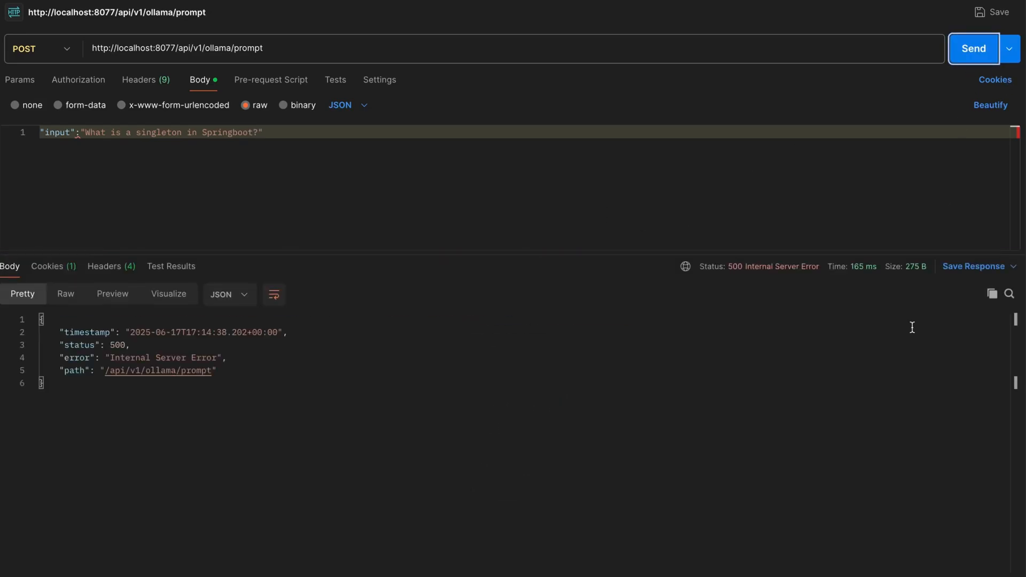
pyautogui.moveTo(853, 316)
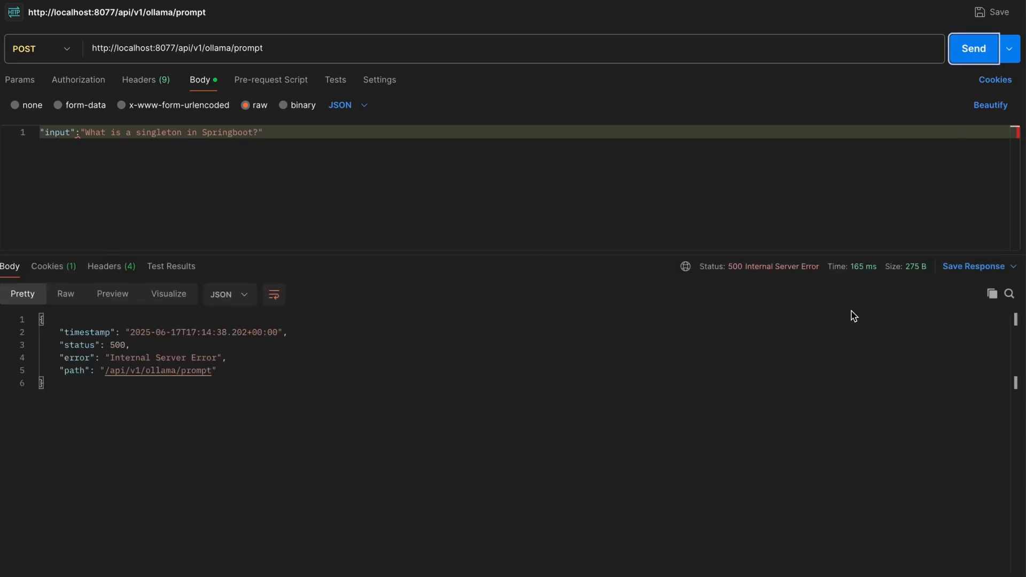
pyautogui.moveTo(331, 152)
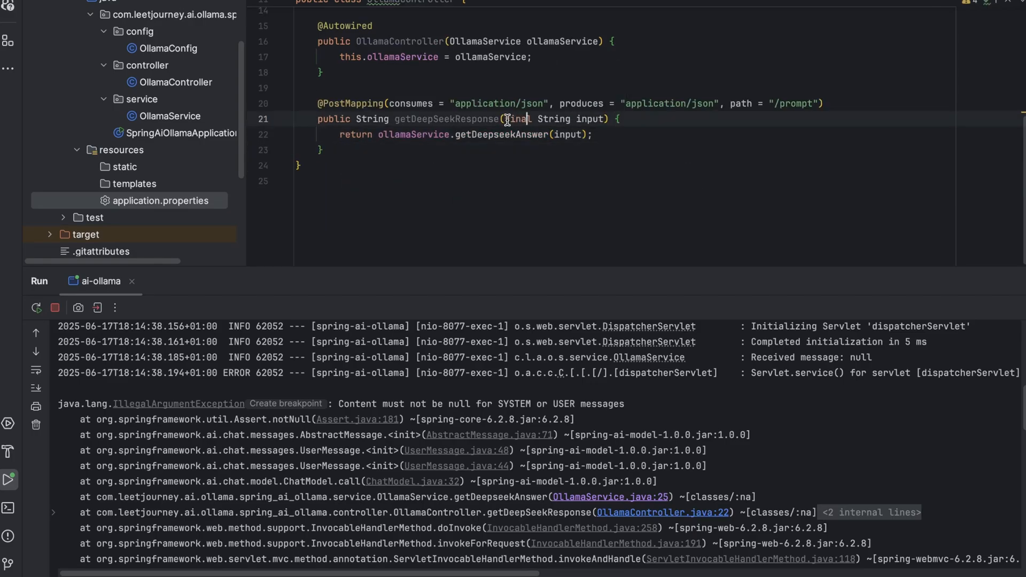
pyautogui.write('@')
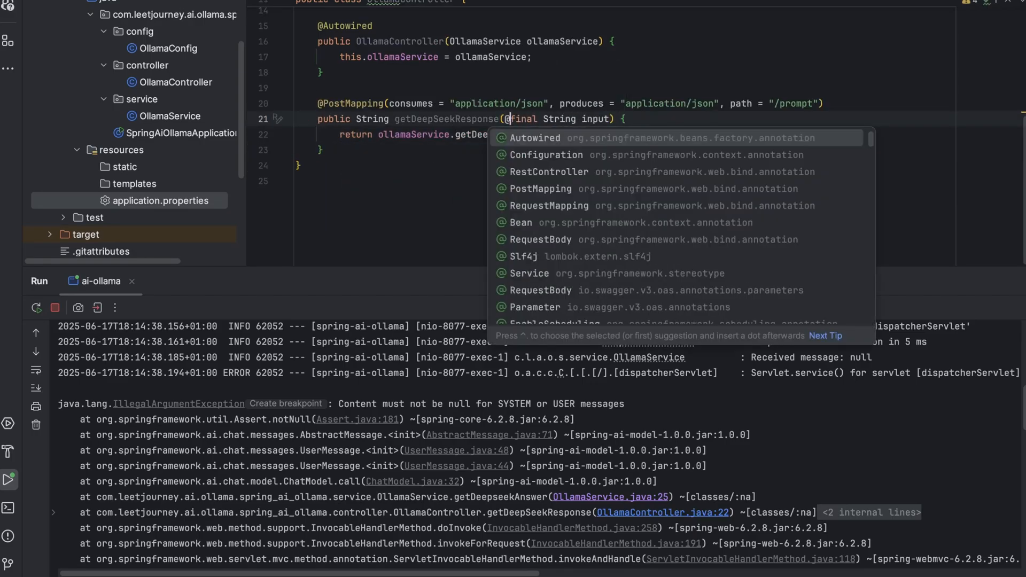
pyautogui.write('Req')
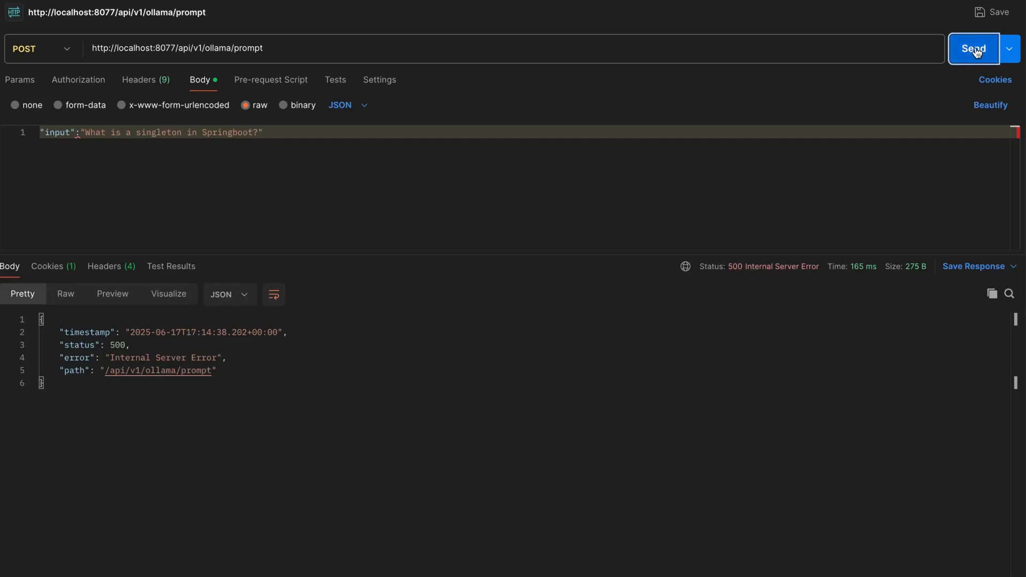
# Resend the singleton question and get a 200 OK explanation of singletons.
pyautogui.click(975, 50)
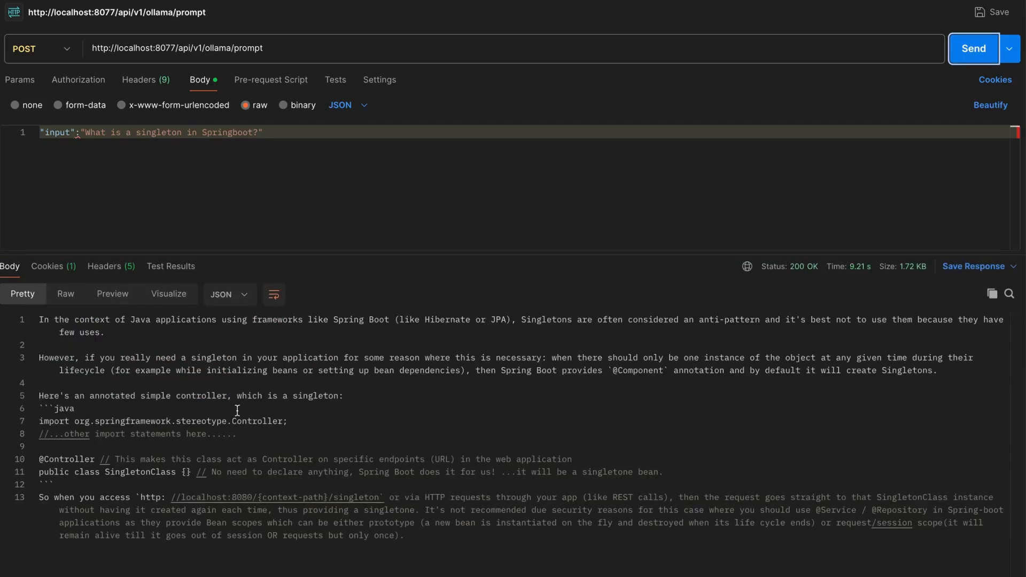
pyautogui.moveTo(69, 357)
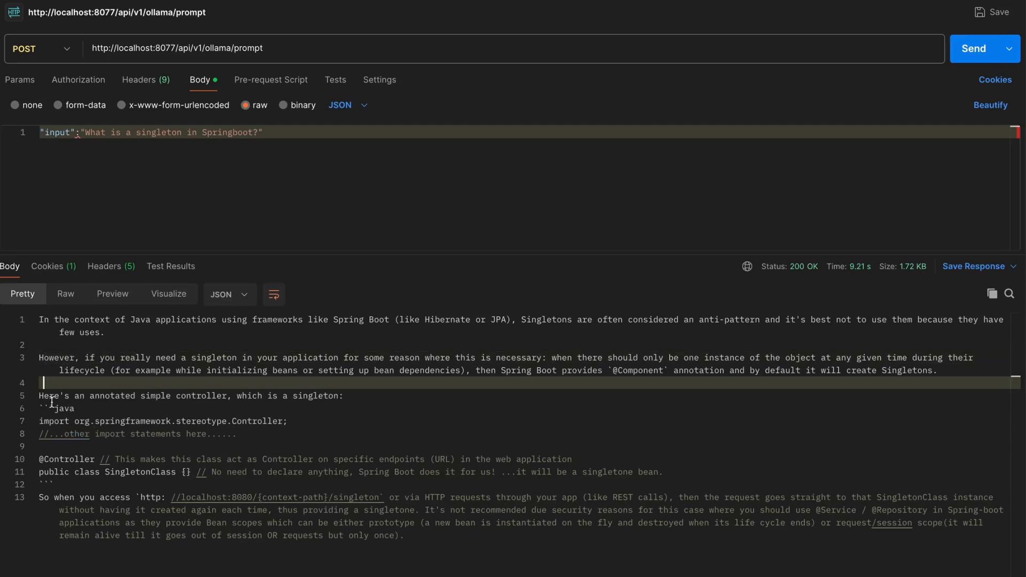
pyautogui.moveTo(372, 476)
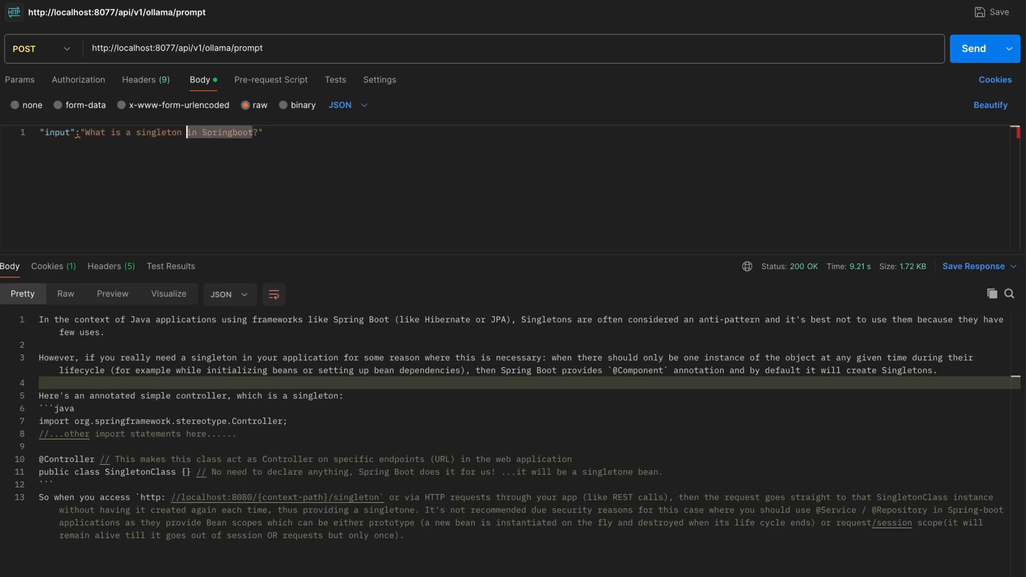
# Change the body to "What is an abstract class ?" and send it.
pyautogui.press('Delete')
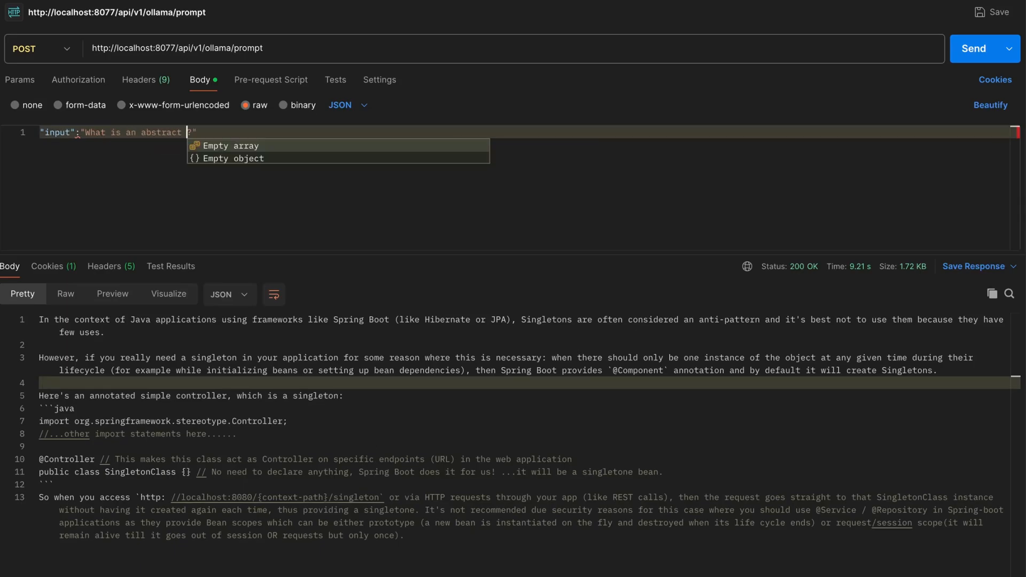
pyautogui.write('class')
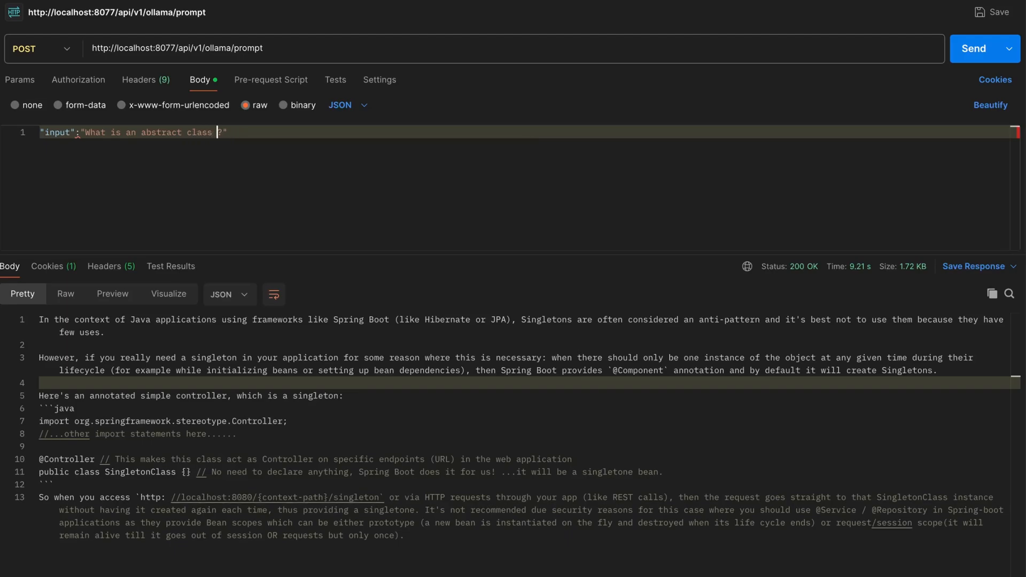
pyautogui.click(975, 48)
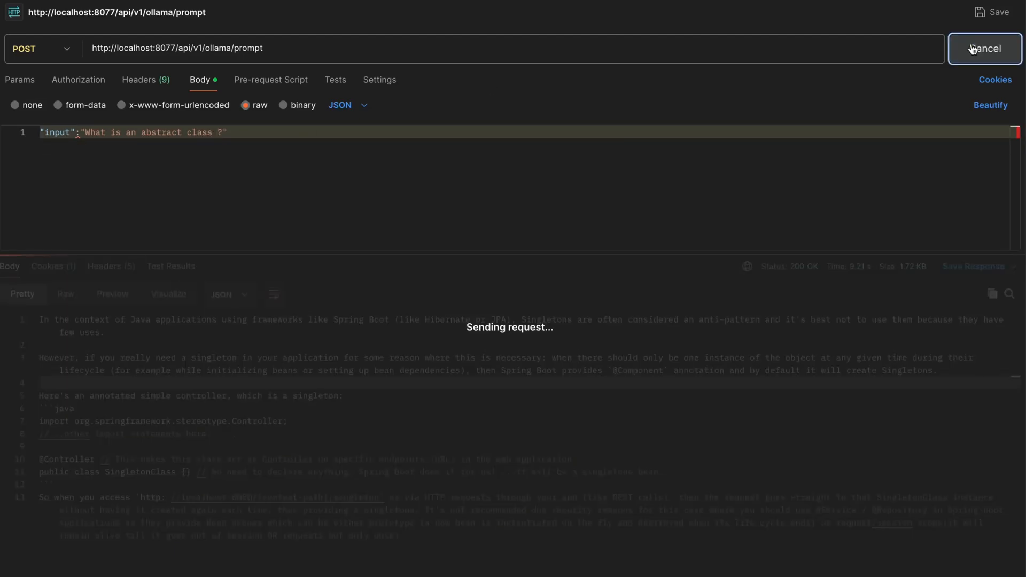
pyautogui.moveTo(88, 124)
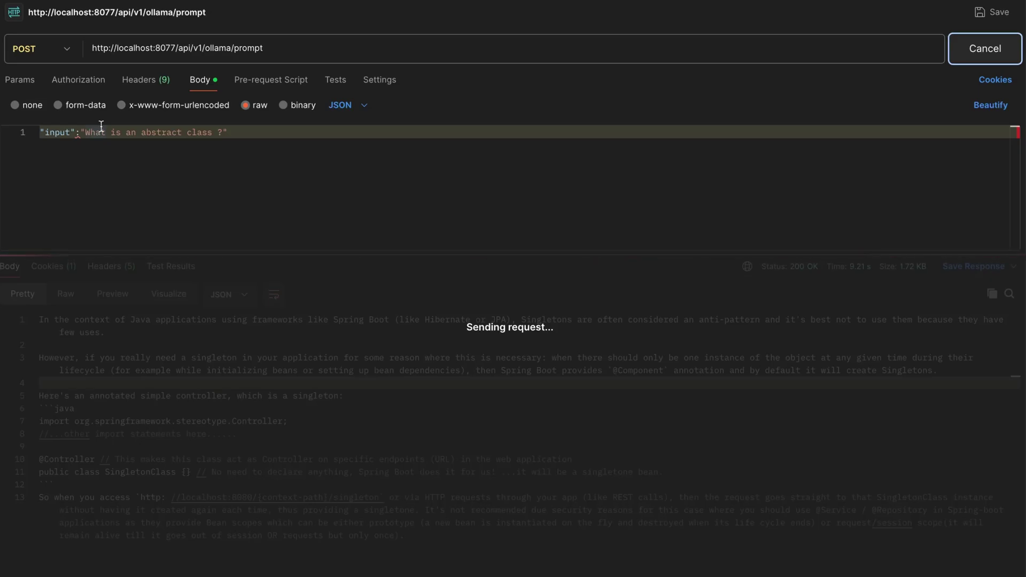
pyautogui.click(987, 49)
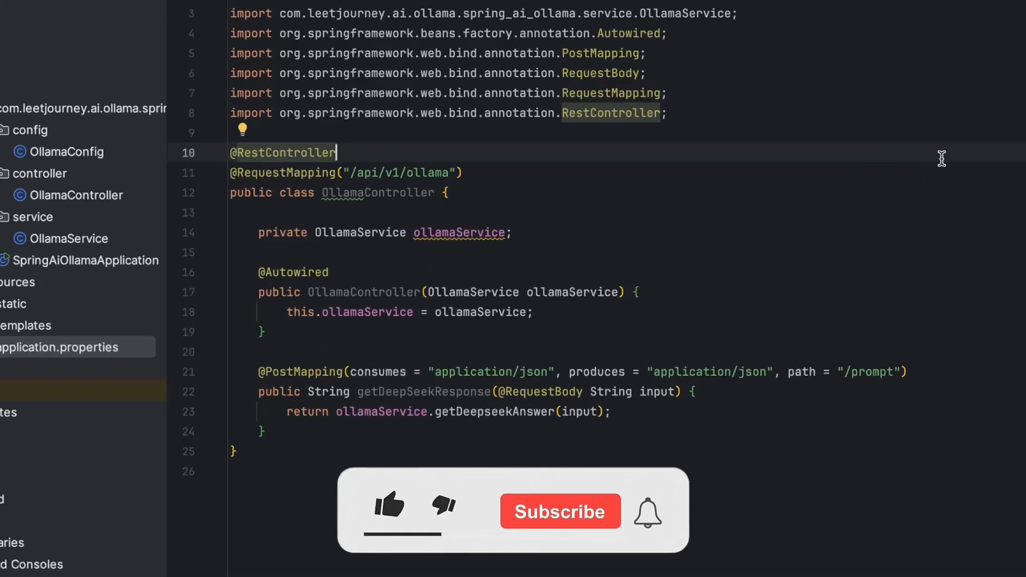
pyautogui.click(391, 509)
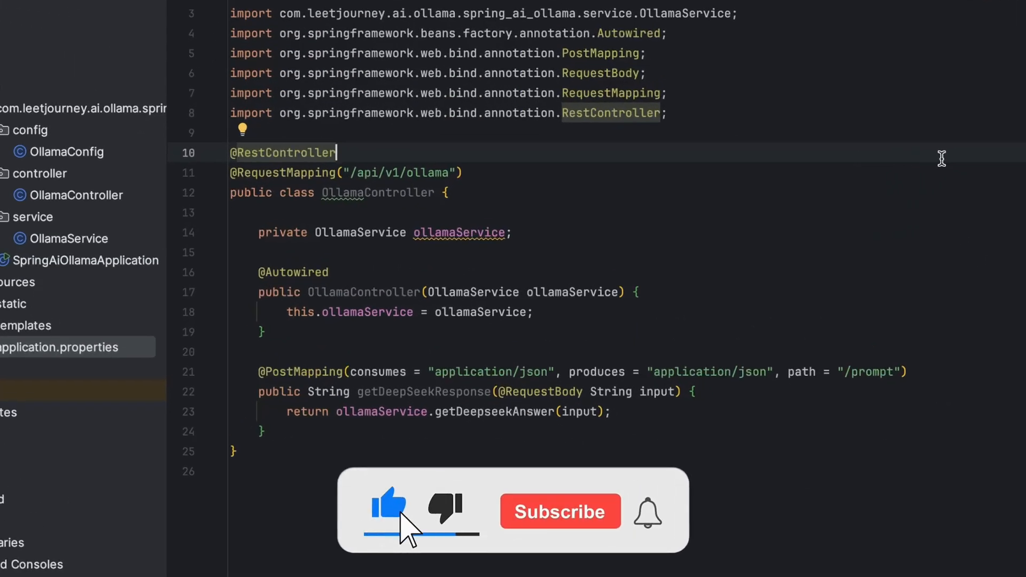
pyautogui.click(560, 511)
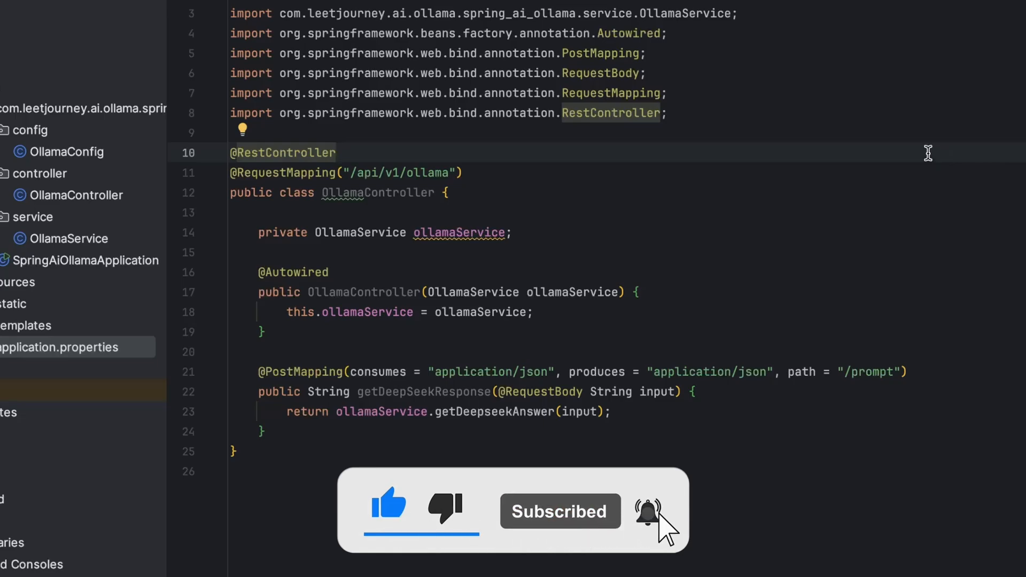
pyautogui.click(68, 239)
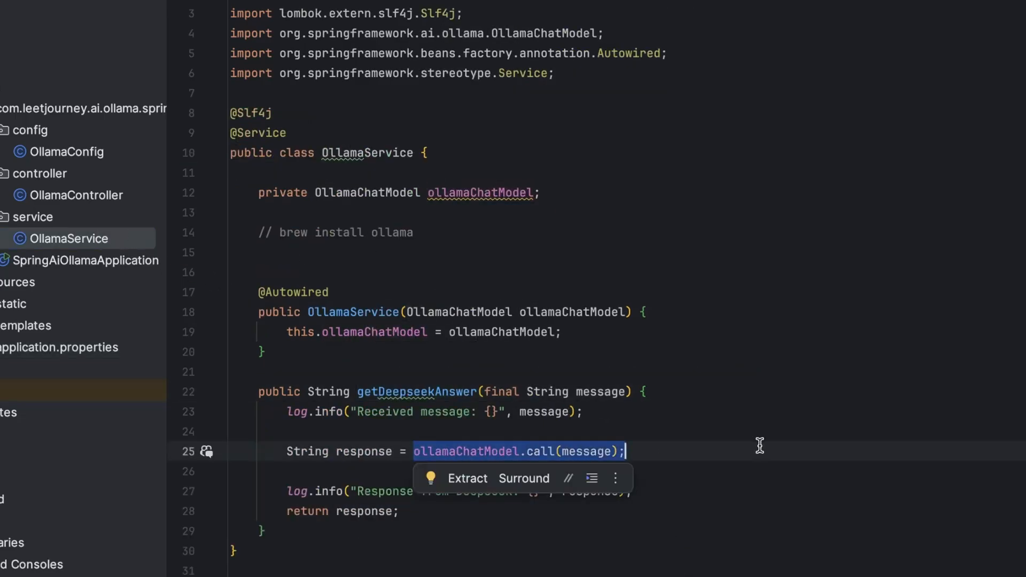
pyautogui.moveTo(682, 444)
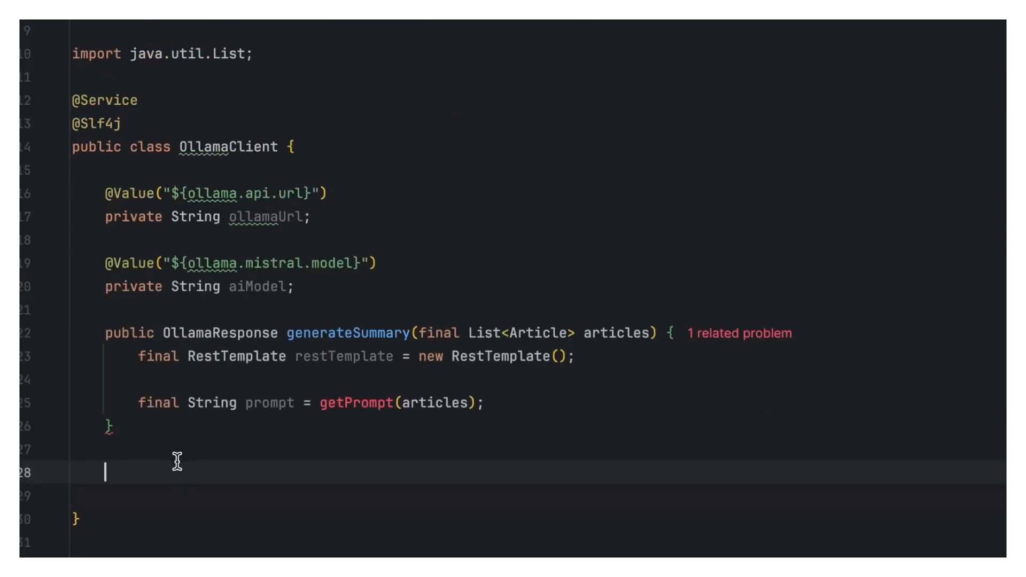
# View OllamaService's getDeepseekAnswer returning ollamaChatModel.call(message), briefly showing the OllamaClient class.
pyautogui.write('private String')
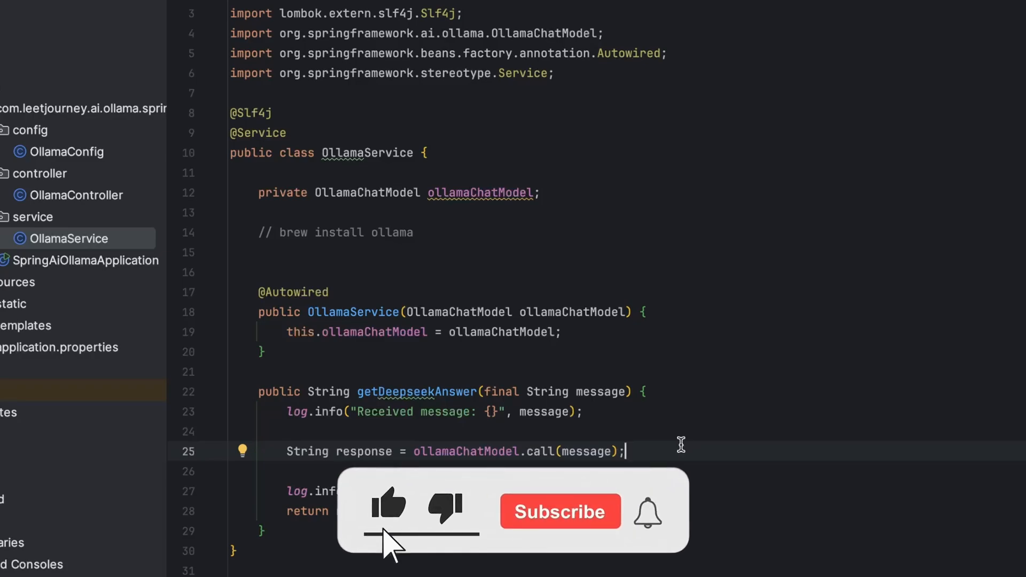
pyautogui.click(561, 511)
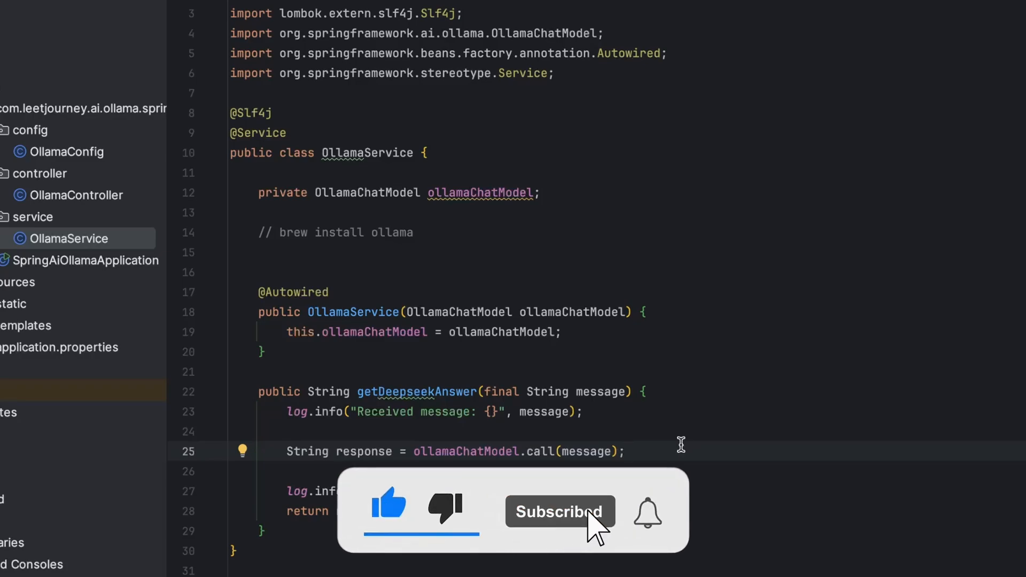